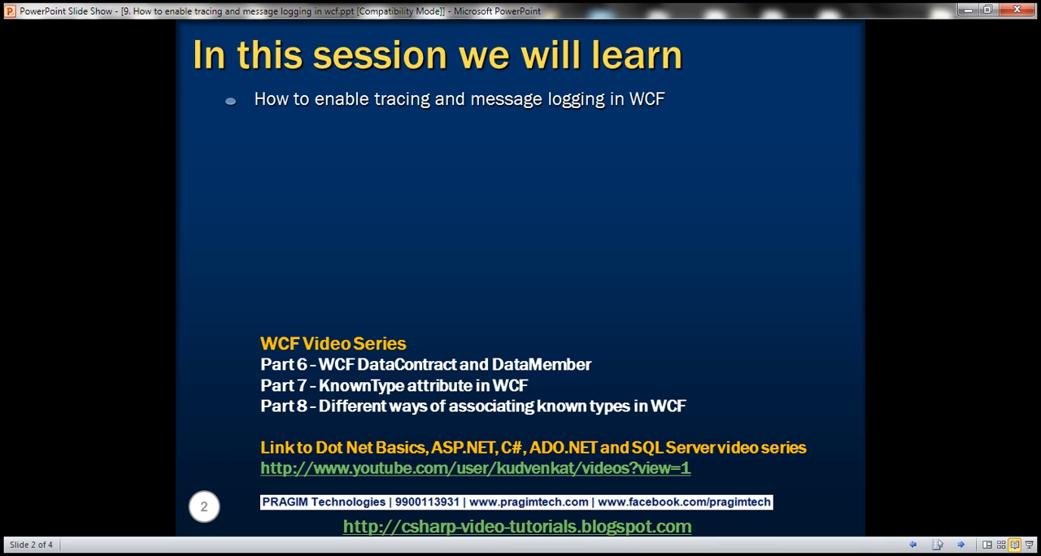
pyautogui.moveTo(330, 438)
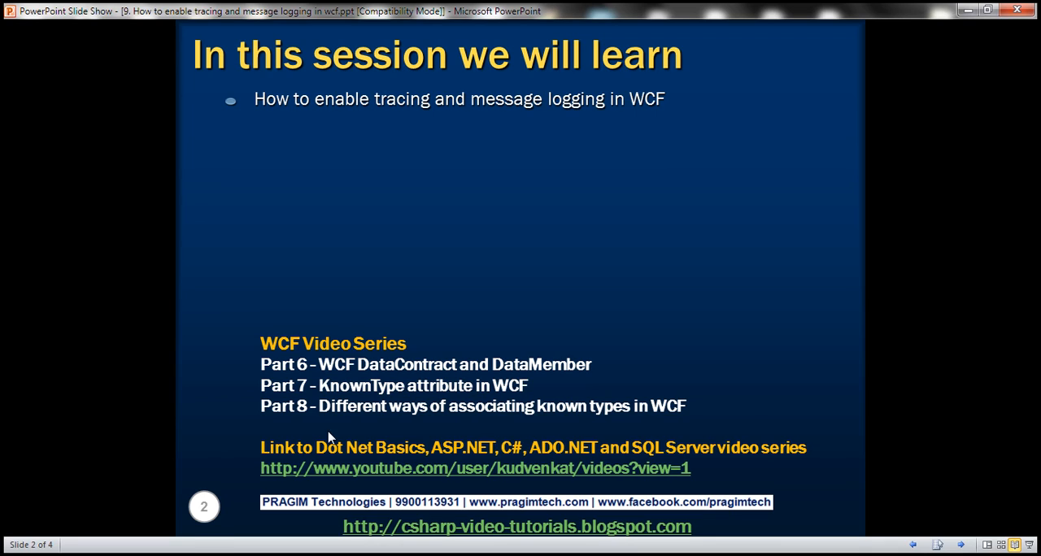
pyautogui.moveTo(335, 426)
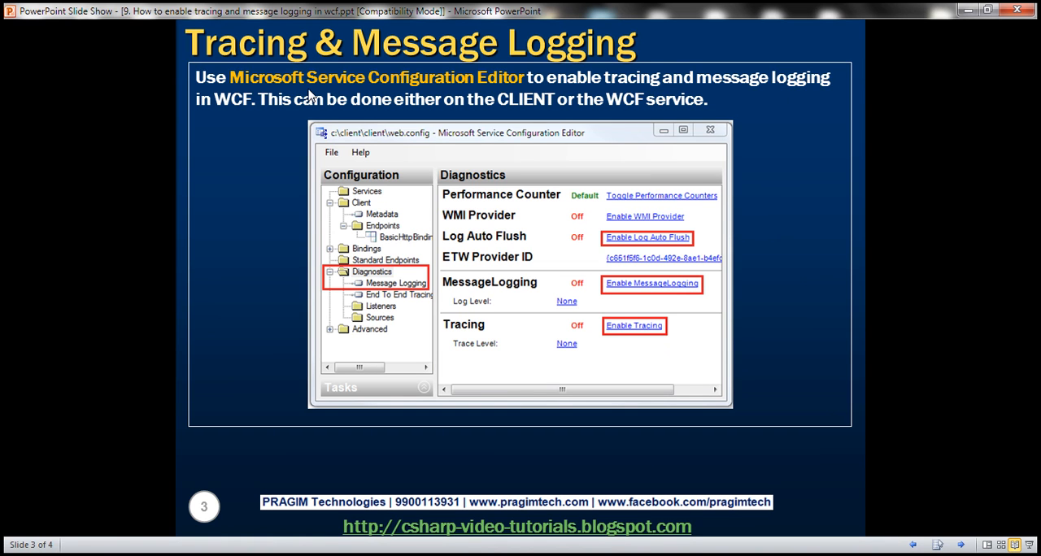
pyautogui.moveTo(486, 104)
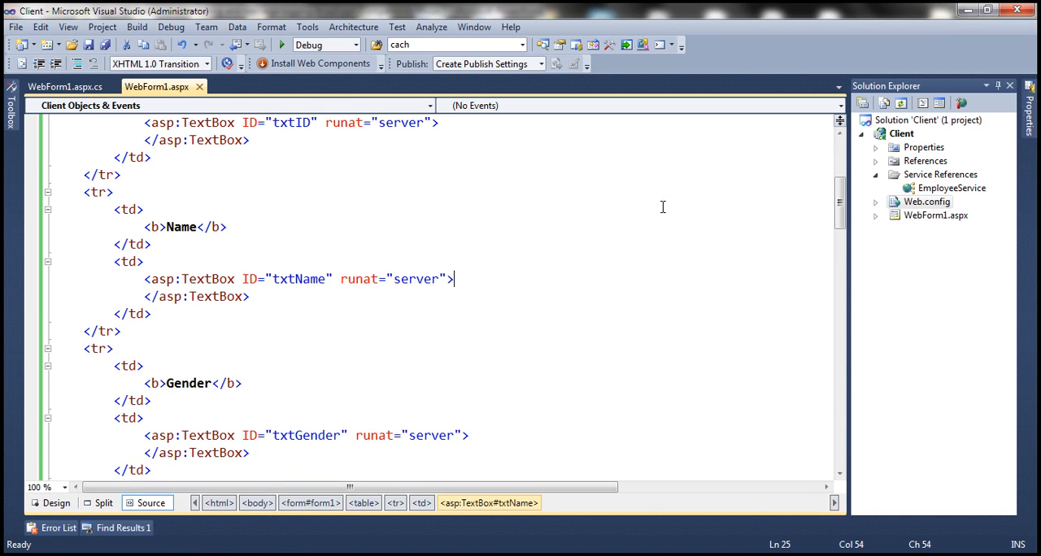
pyautogui.moveTo(876, 180)
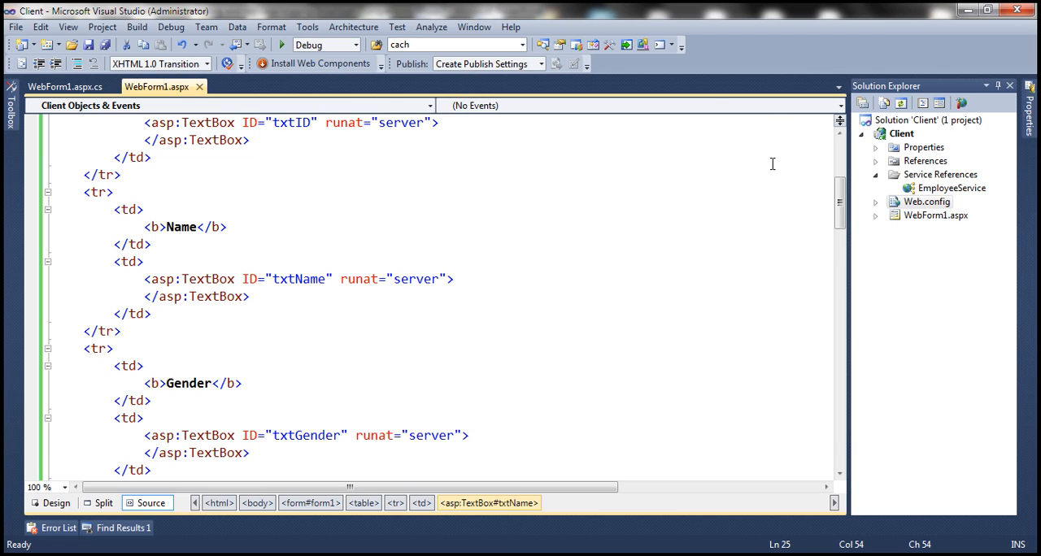
pyautogui.moveTo(928, 238)
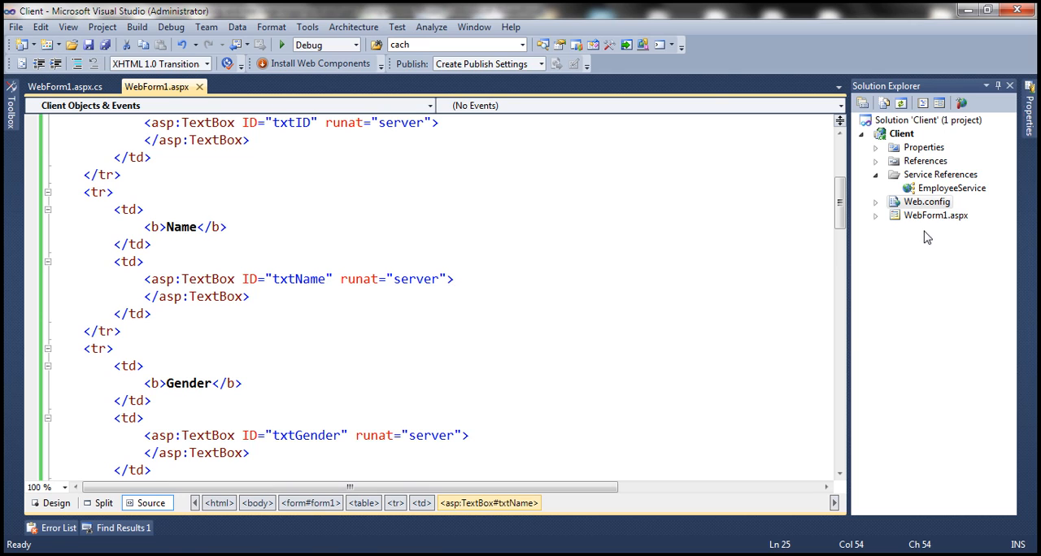
pyautogui.moveTo(914, 211)
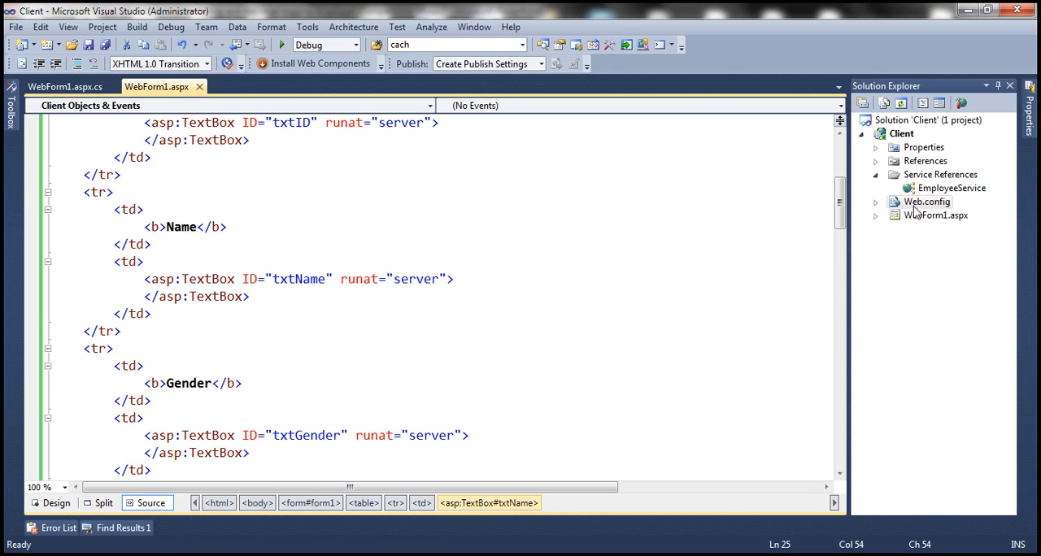
pyautogui.rightClick(927, 202)
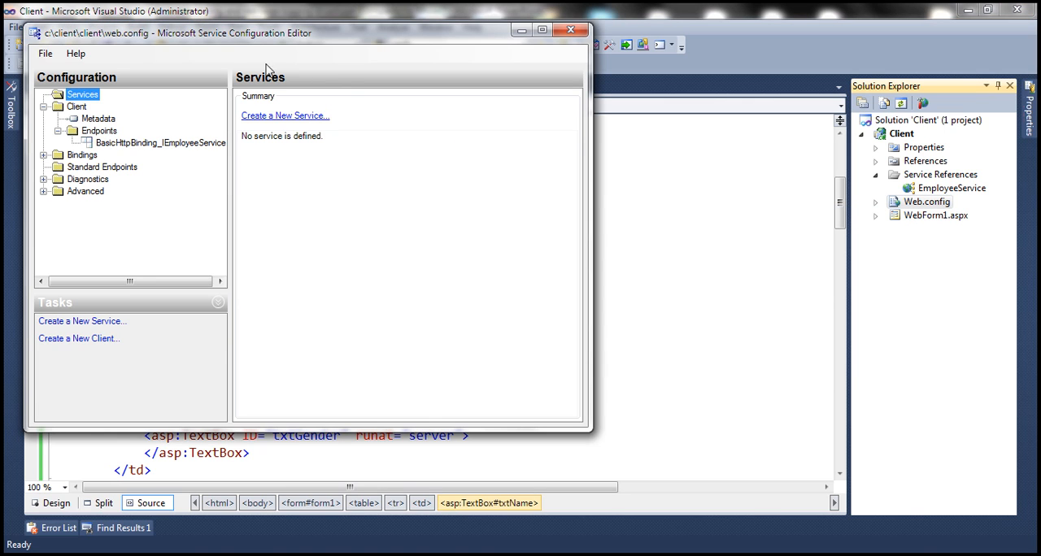
pyautogui.moveTo(224, 45)
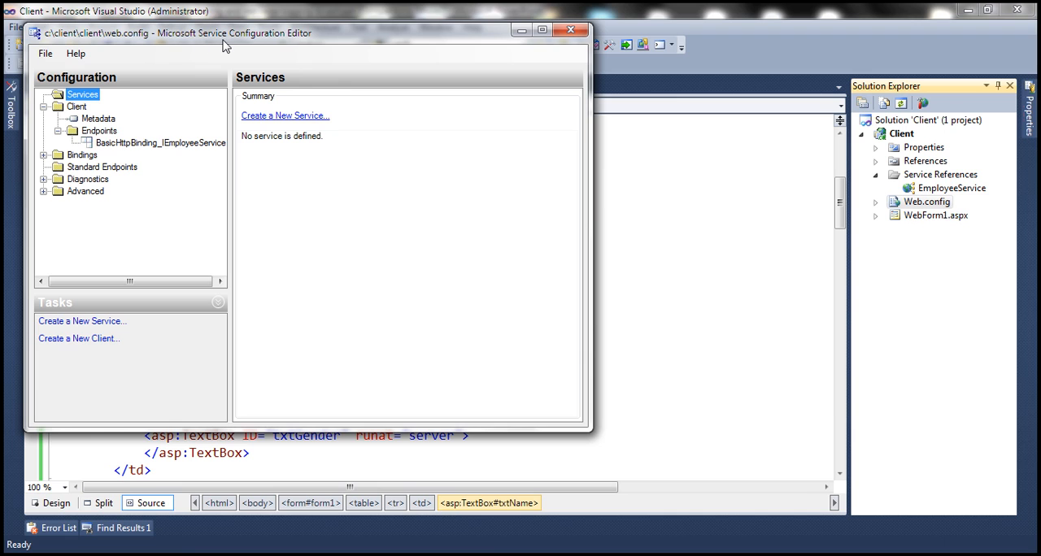
pyautogui.moveTo(543, 56)
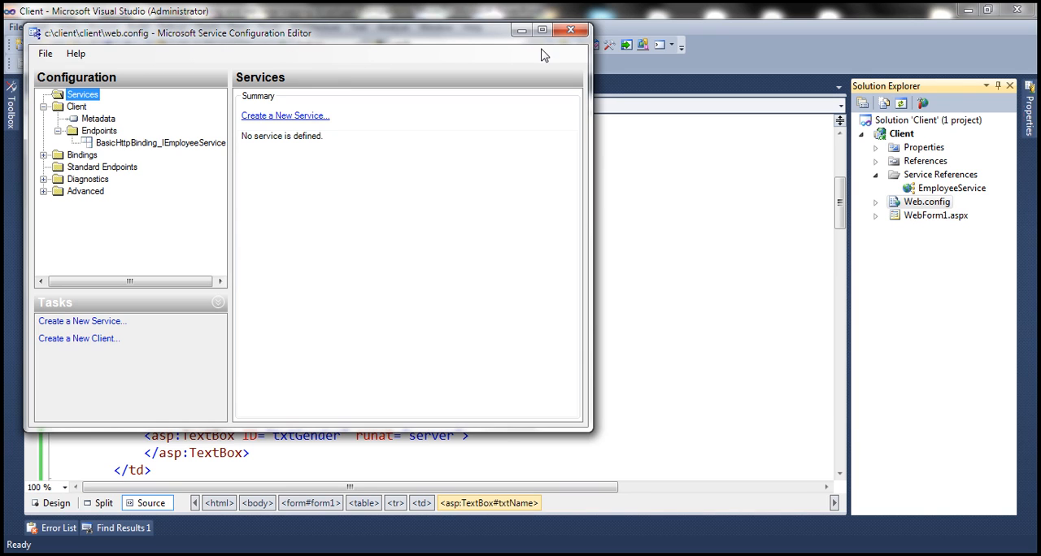
pyautogui.click(569, 30)
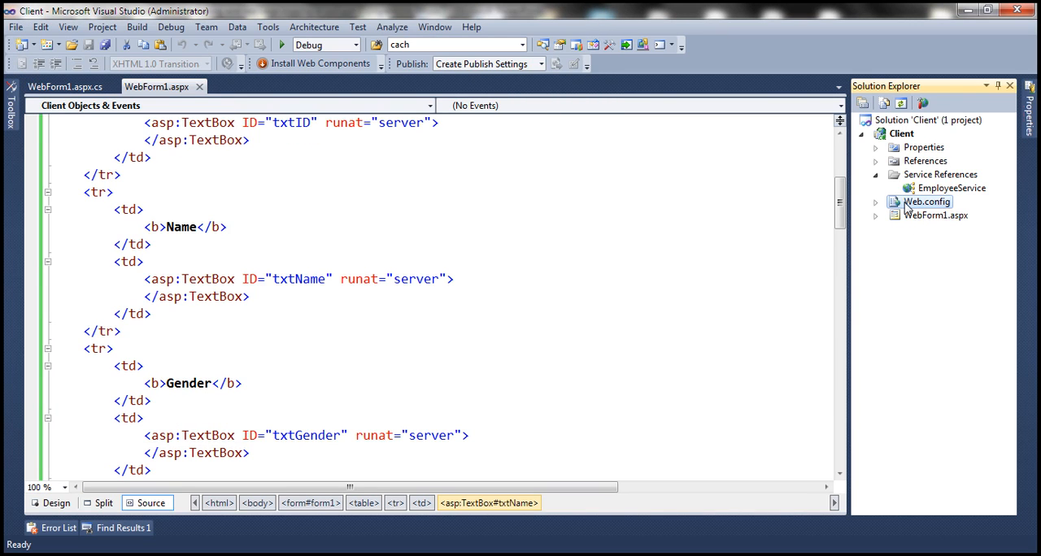
pyautogui.rightClick(927, 202)
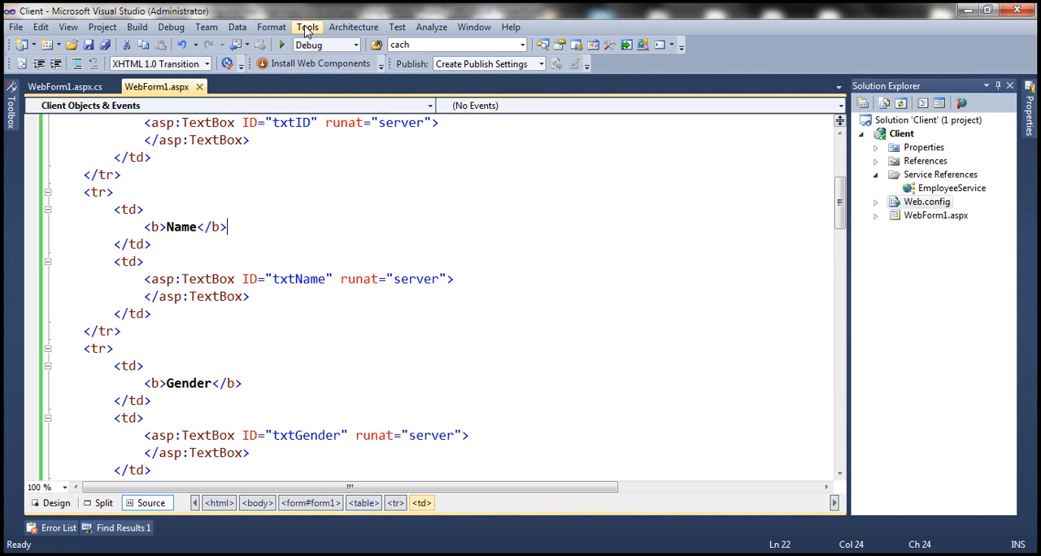
# Launch the WCF Service Configuration Editor from the Tools menu.
pyautogui.click(305, 26)
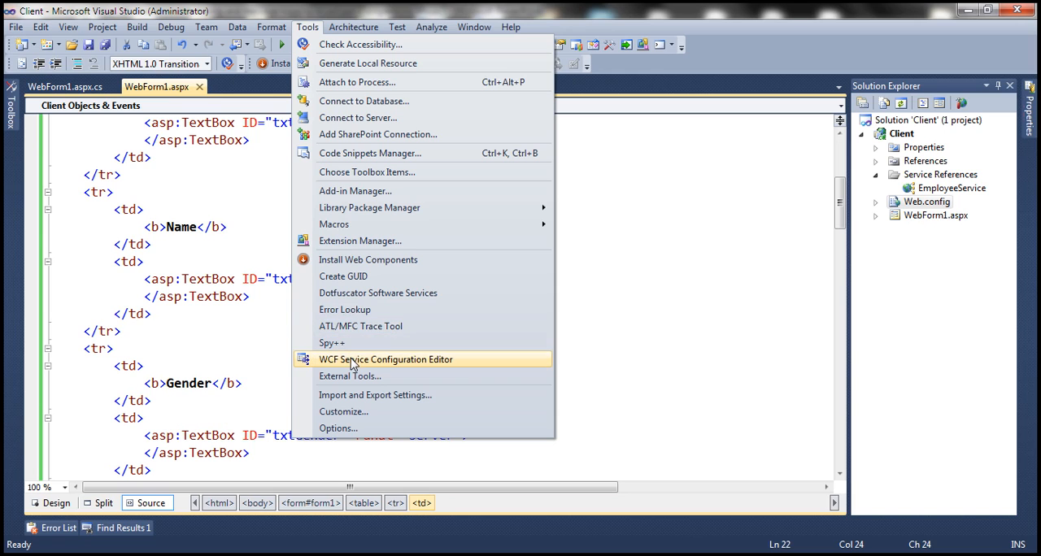
pyautogui.moveTo(366, 364)
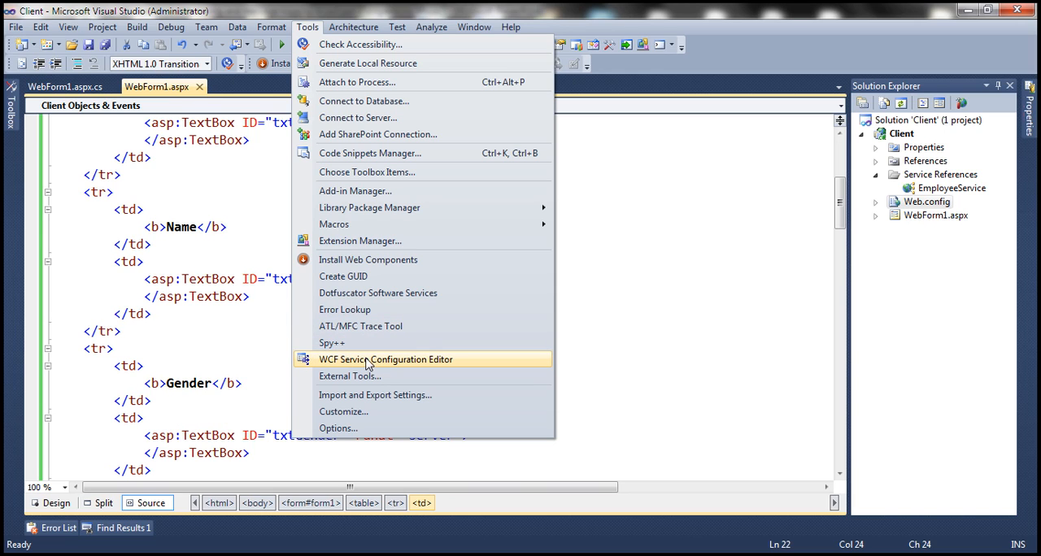
pyautogui.click(384, 360)
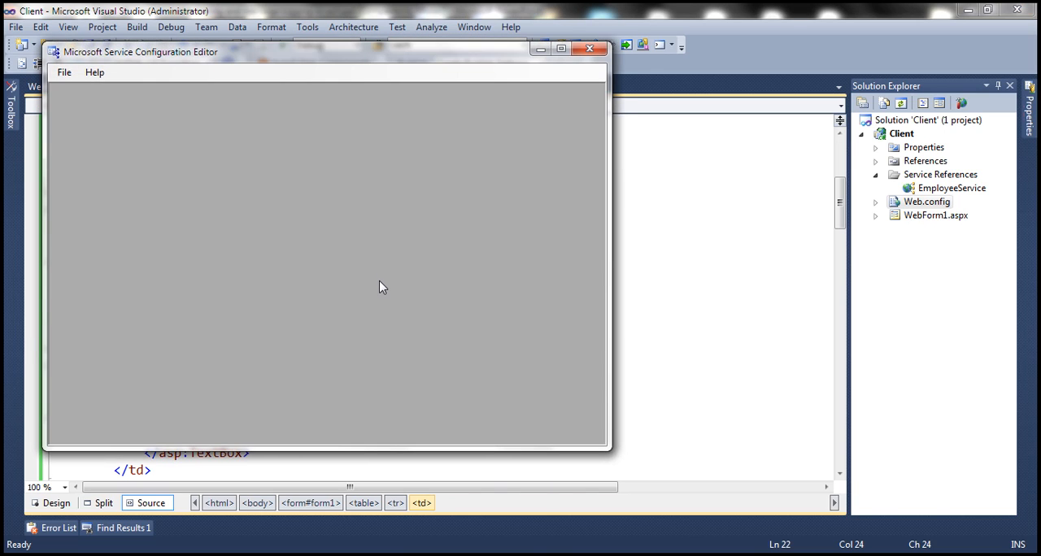
pyautogui.moveTo(138, 95)
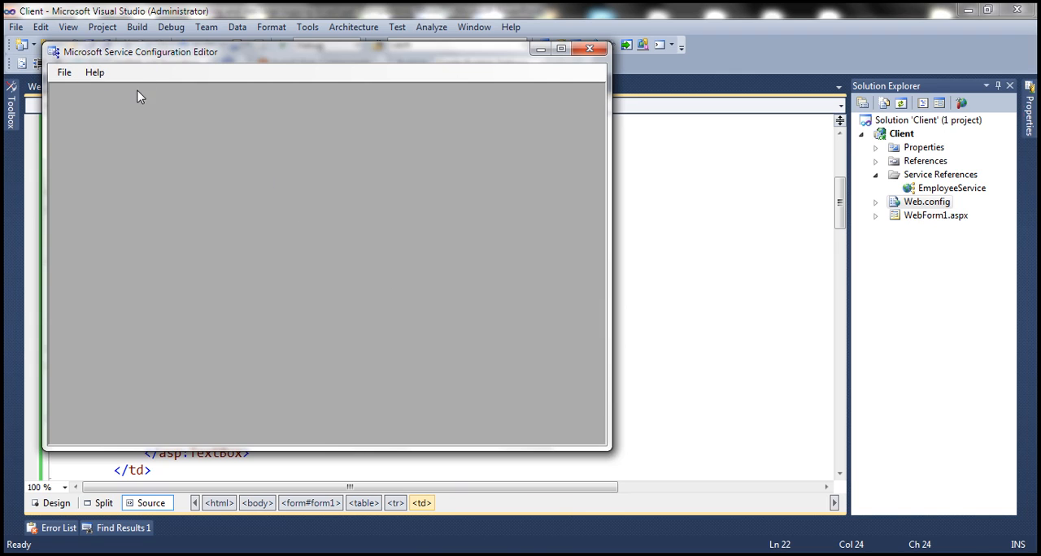
pyautogui.moveTo(149, 107)
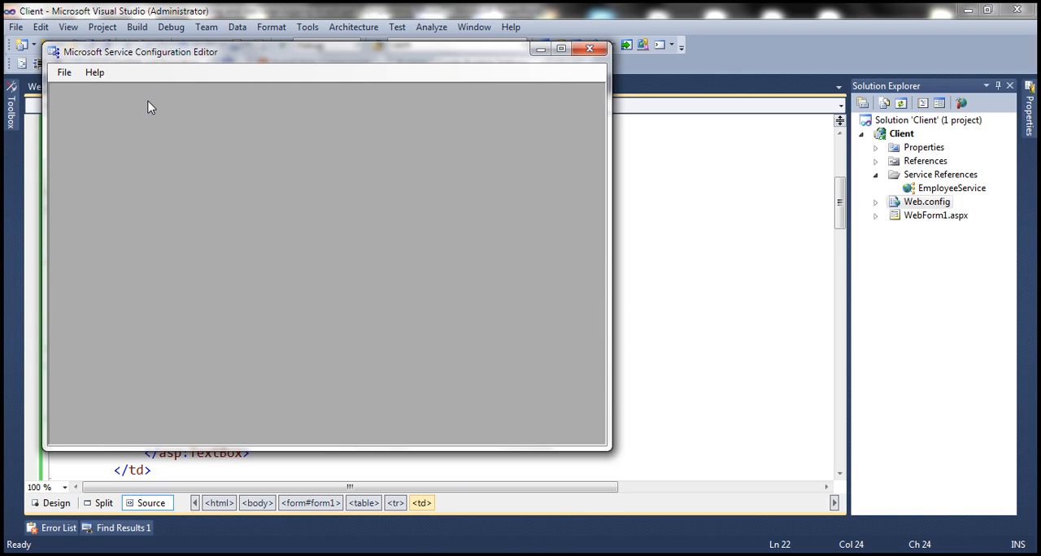
pyautogui.moveTo(303, 115)
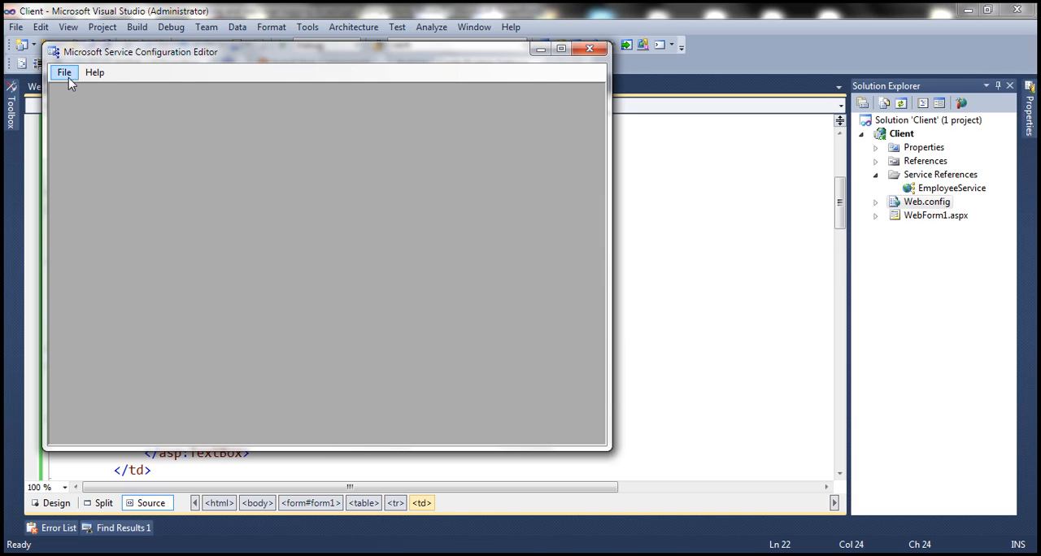
# Load the client's web.config from C:\Client\Client, then close the editor.
pyautogui.click(64, 71)
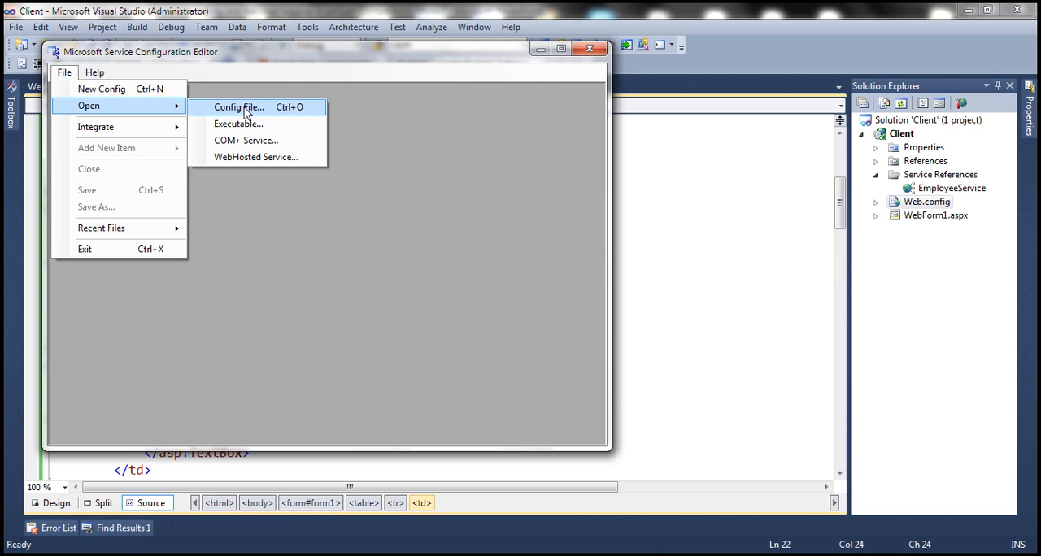
pyautogui.click(238, 108)
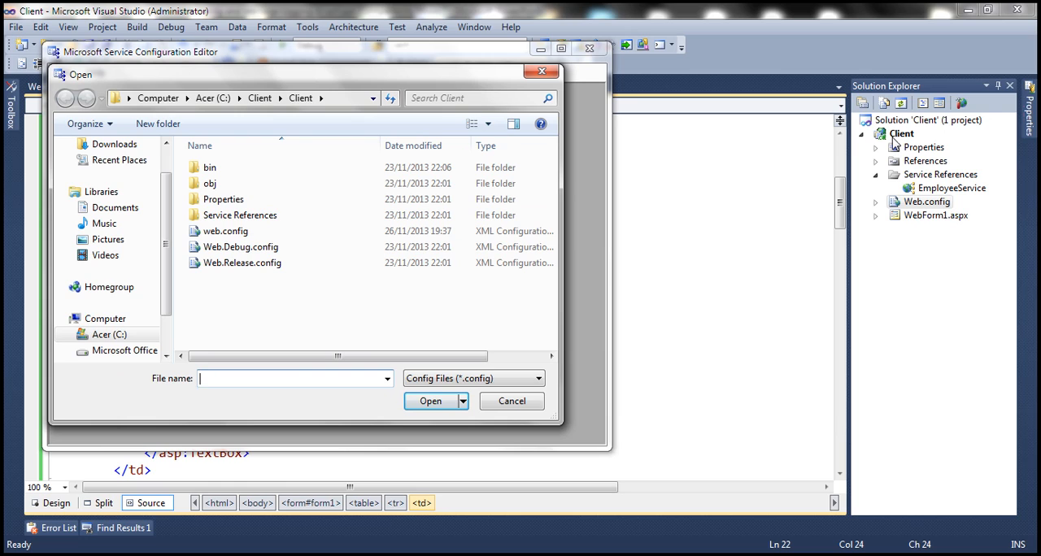
pyautogui.moveTo(898, 145)
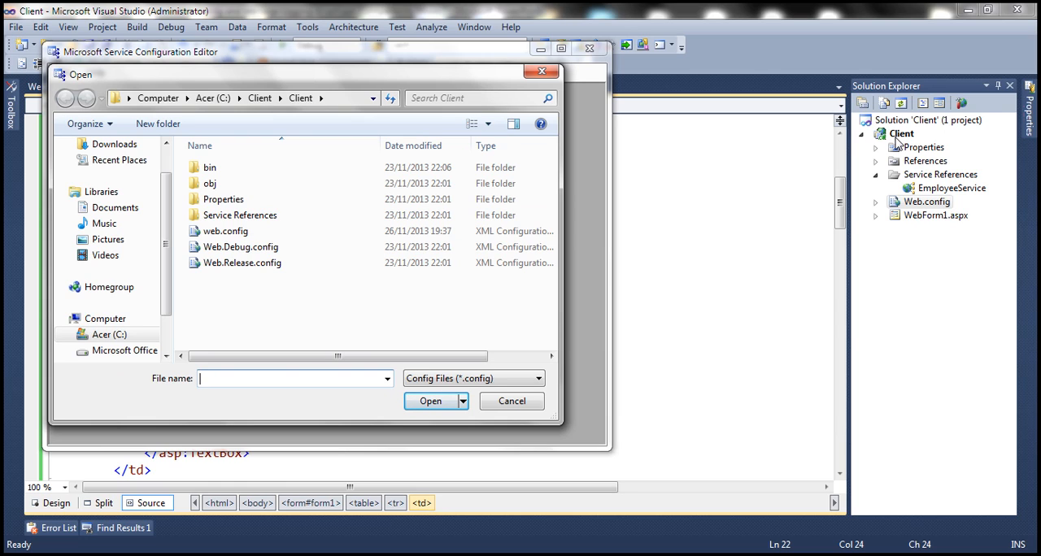
pyautogui.moveTo(884, 140)
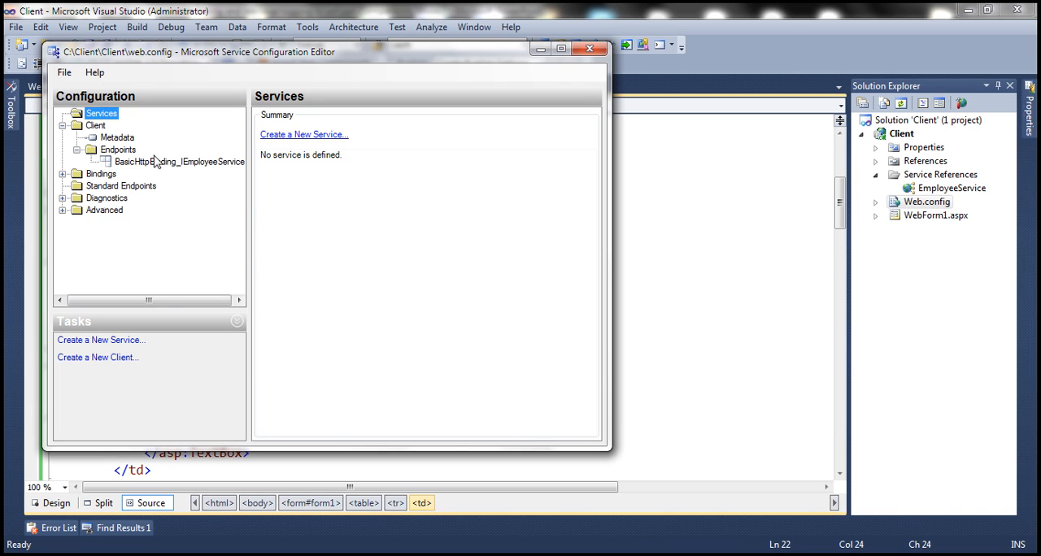
pyautogui.moveTo(302, 204)
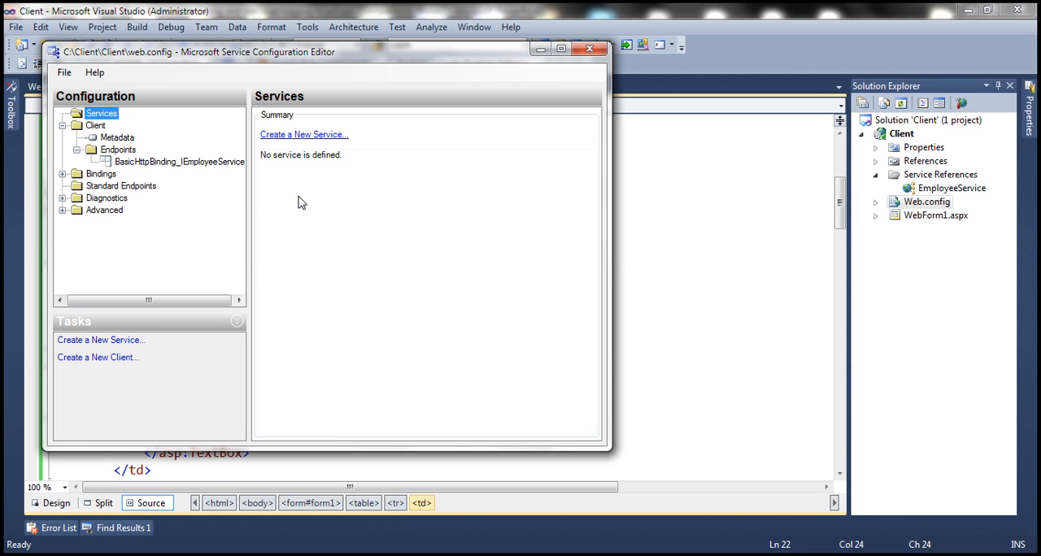
pyautogui.click(589, 49)
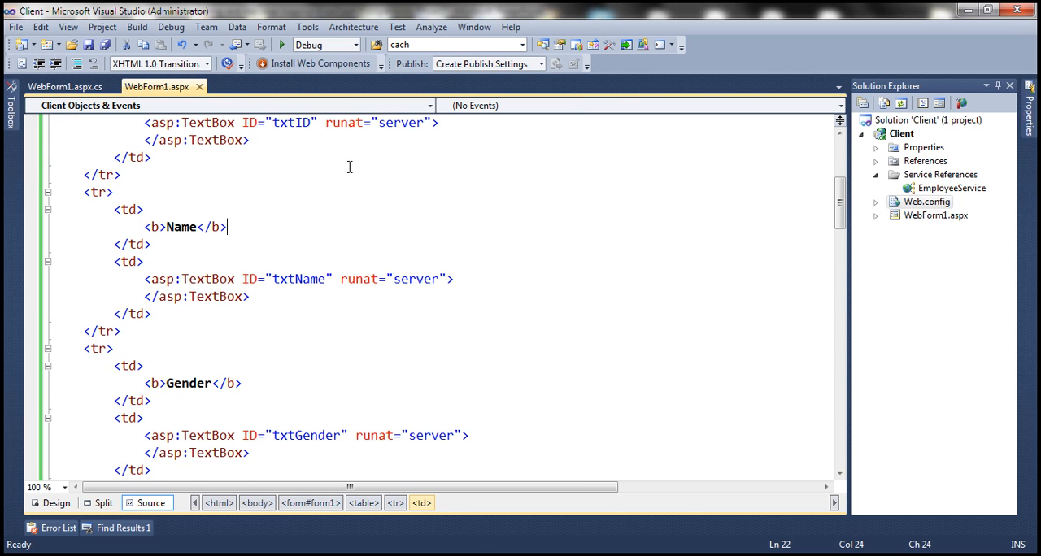
pyautogui.moveTo(307, 26)
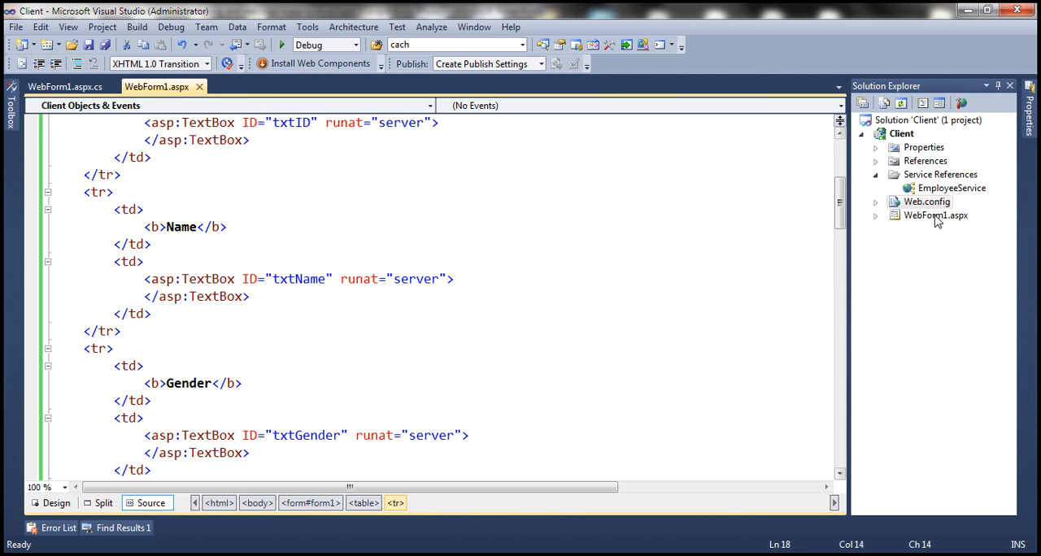
# Bring up the context menu for the client project's Web.config in Solution Explorer.
pyautogui.rightClick(928, 202)
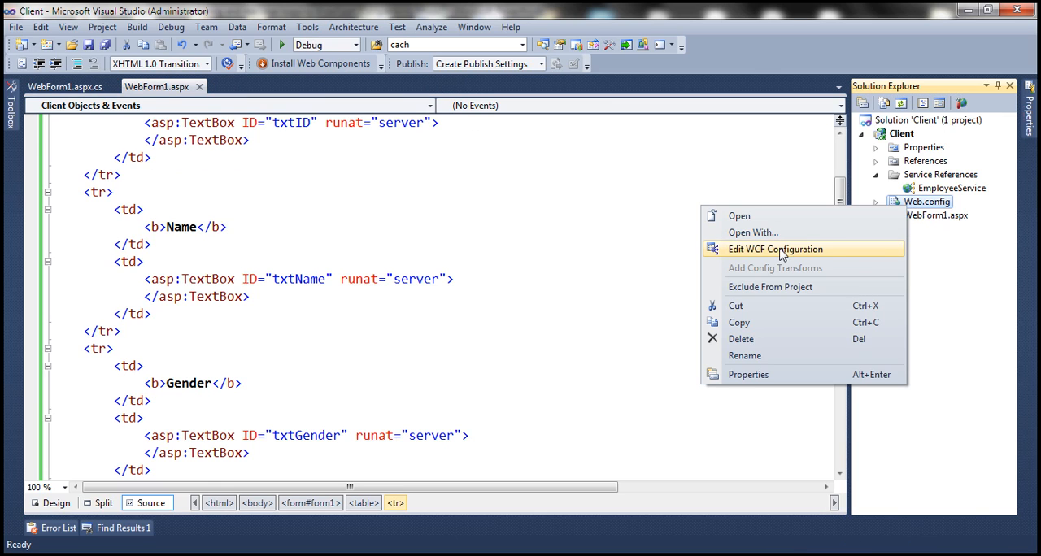
pyautogui.moveTo(787, 254)
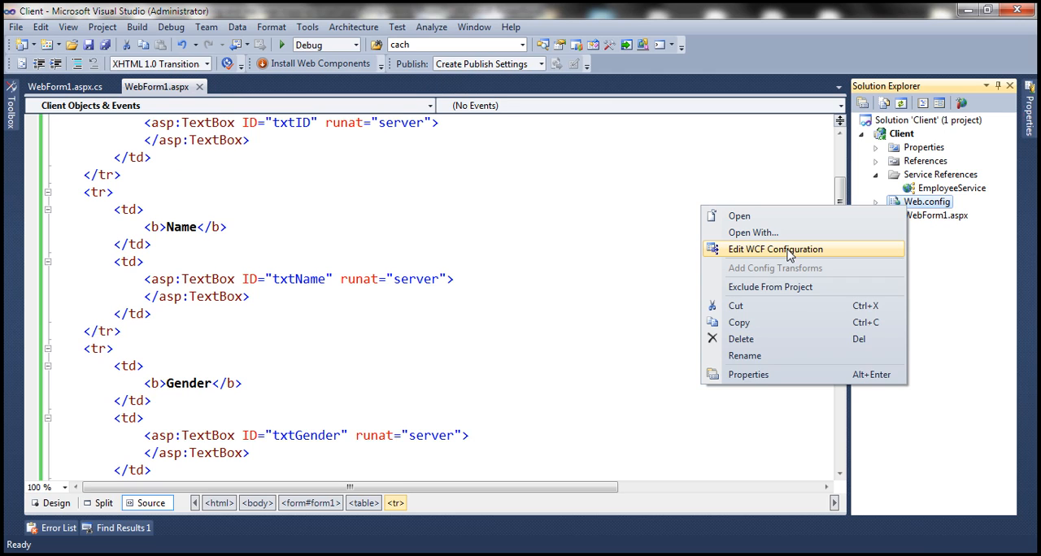
pyautogui.moveTo(791, 253)
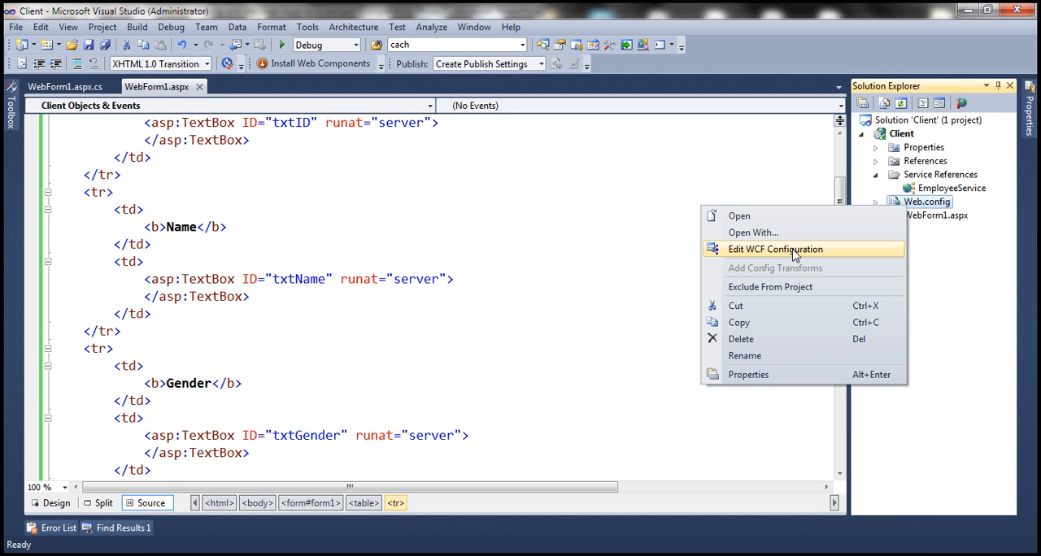
pyautogui.moveTo(783, 258)
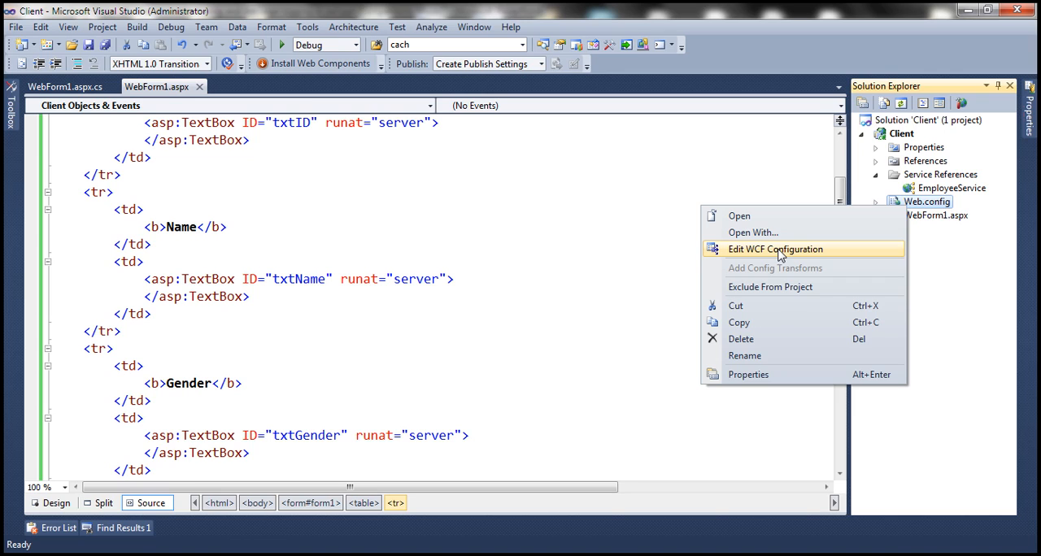
pyautogui.moveTo(529, 203)
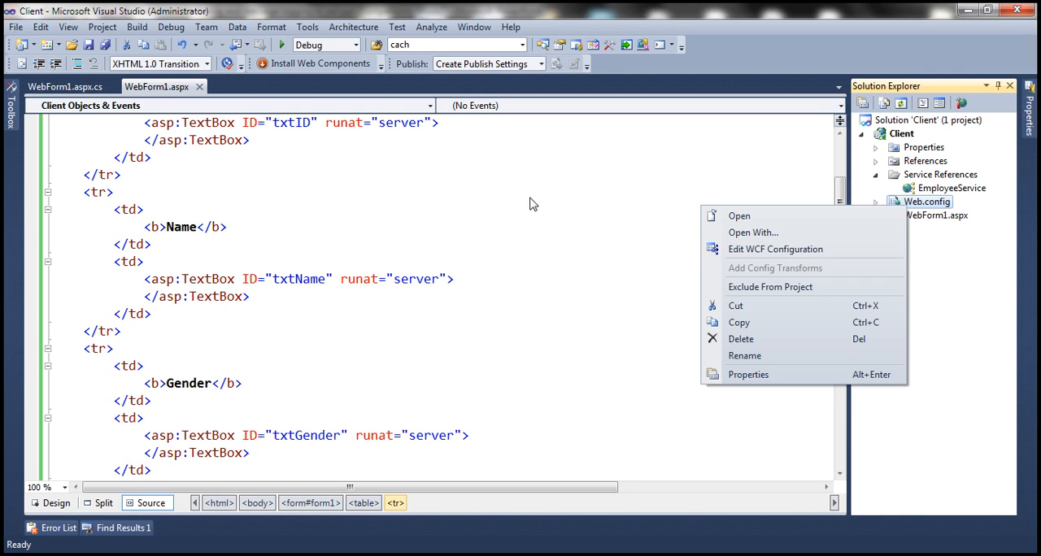
pyautogui.moveTo(926, 211)
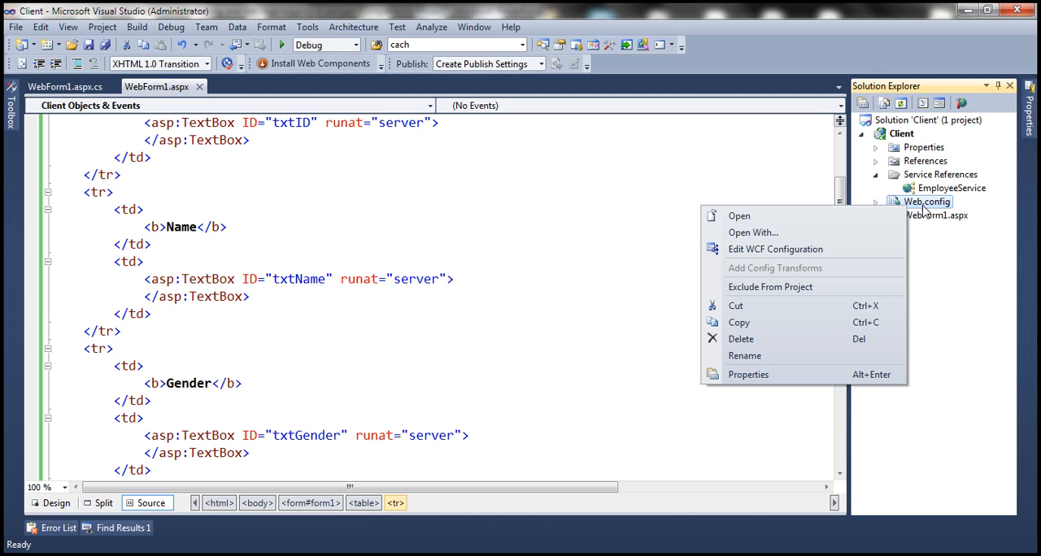
# Edit Web.config's WCF configuration and enable Log Auto Flush and MessageLogging under Diagnostics.
pyautogui.click(735, 252)
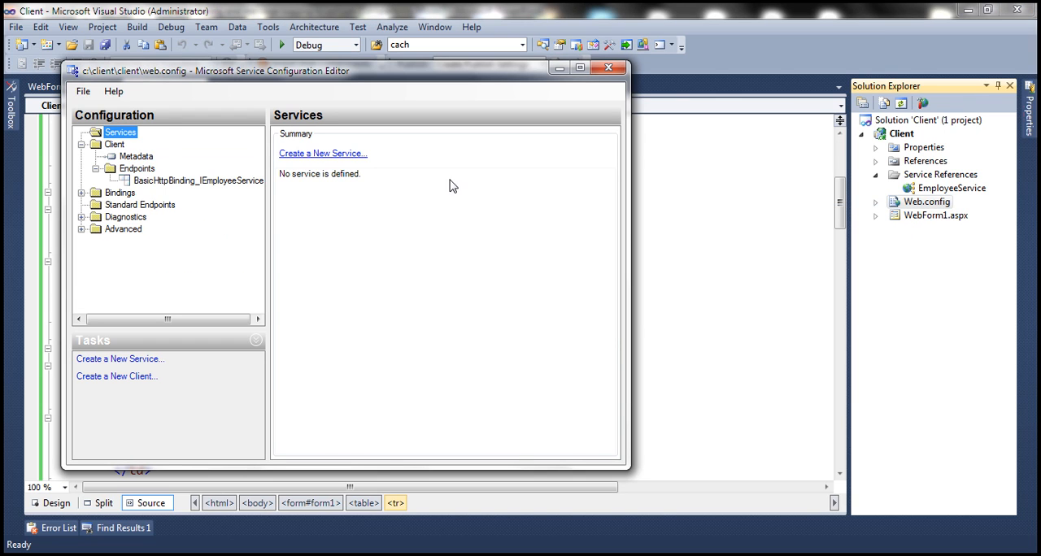
pyautogui.moveTo(225, 243)
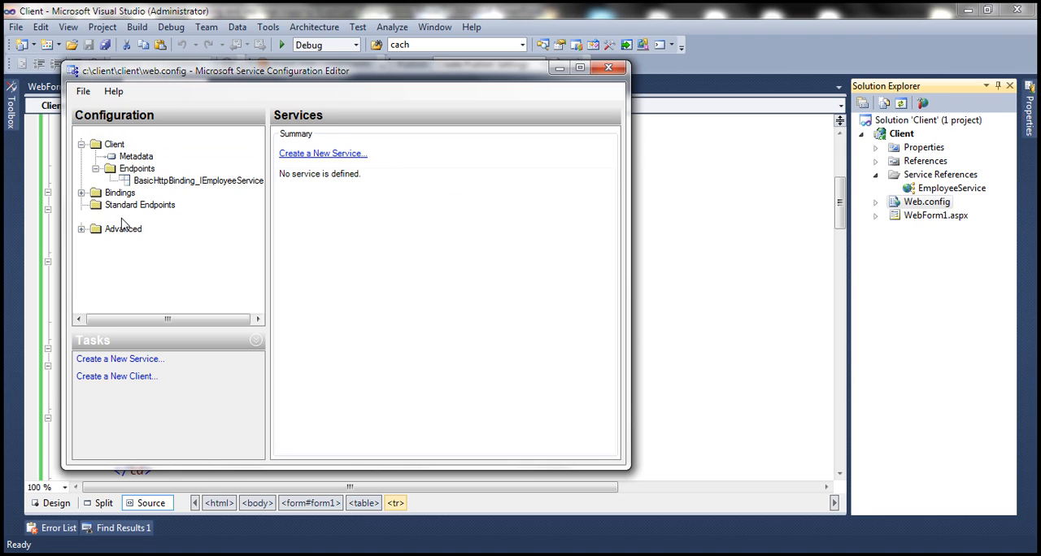
pyautogui.click(125, 217)
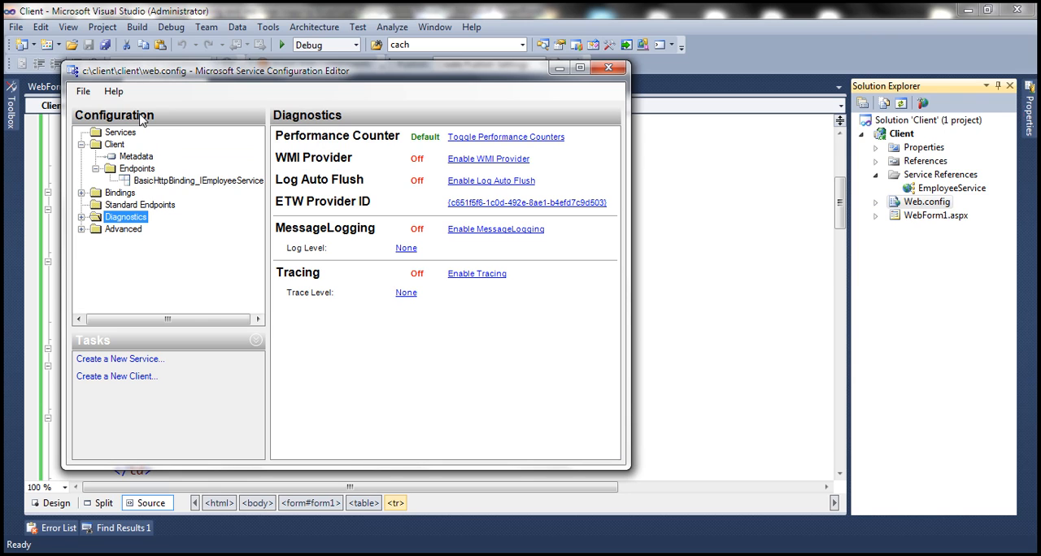
pyautogui.moveTo(351, 192)
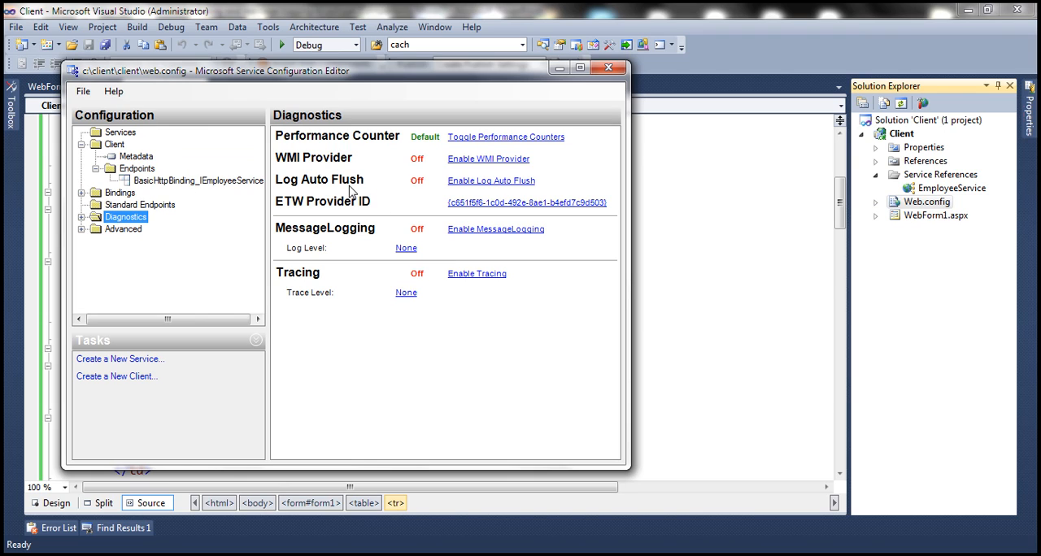
pyautogui.moveTo(488, 183)
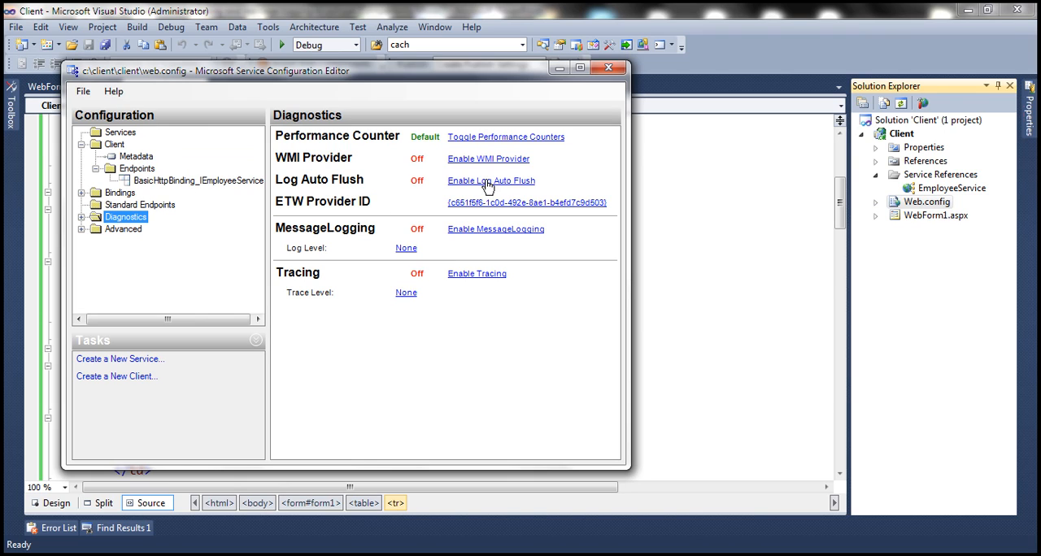
pyautogui.click(491, 180)
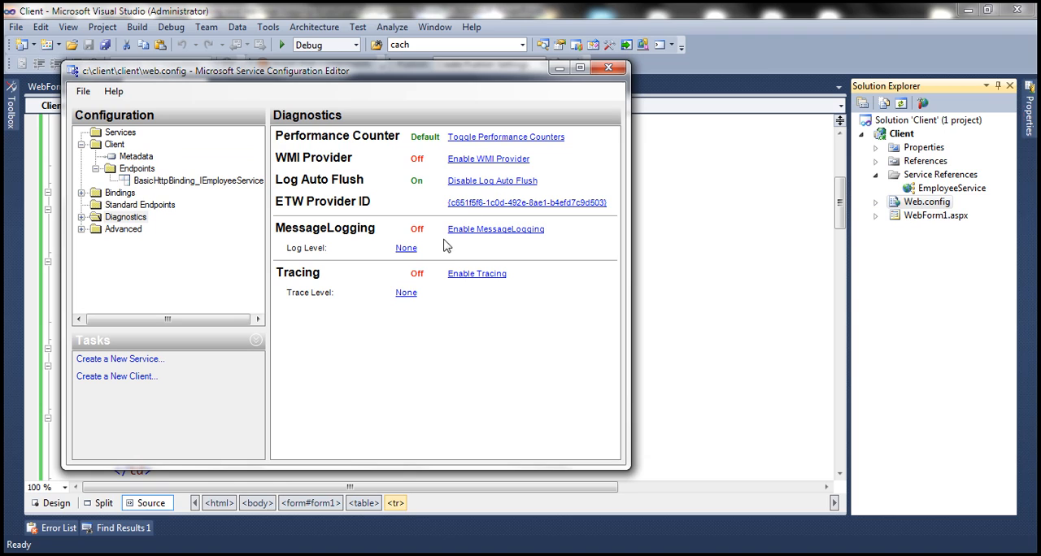
pyautogui.moveTo(491, 241)
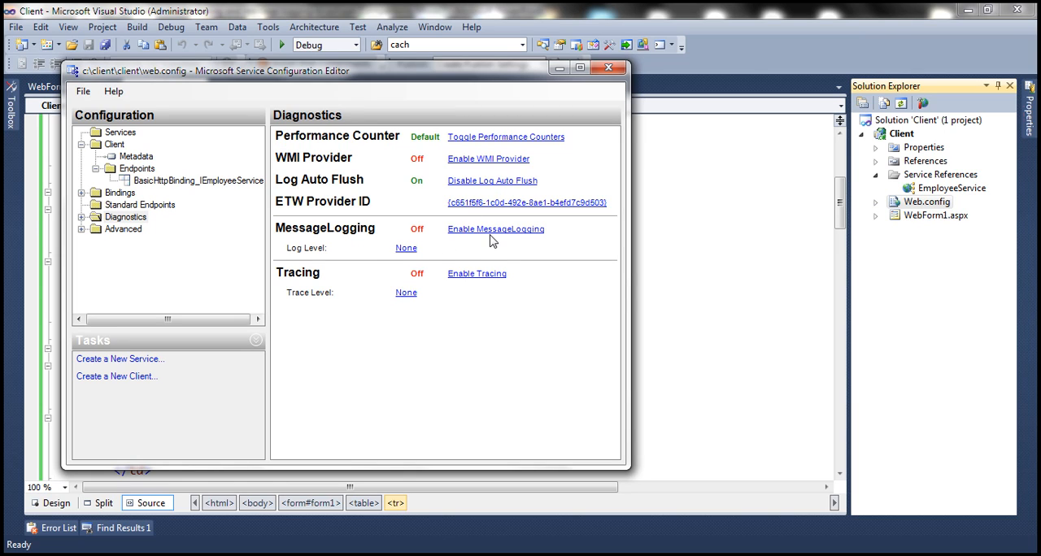
pyautogui.moveTo(502, 236)
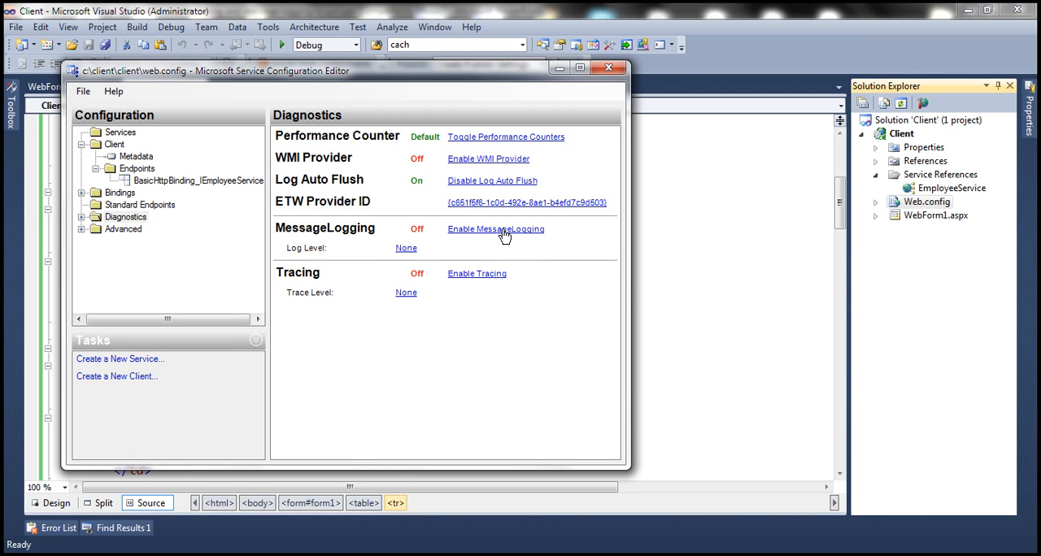
pyautogui.click(494, 227)
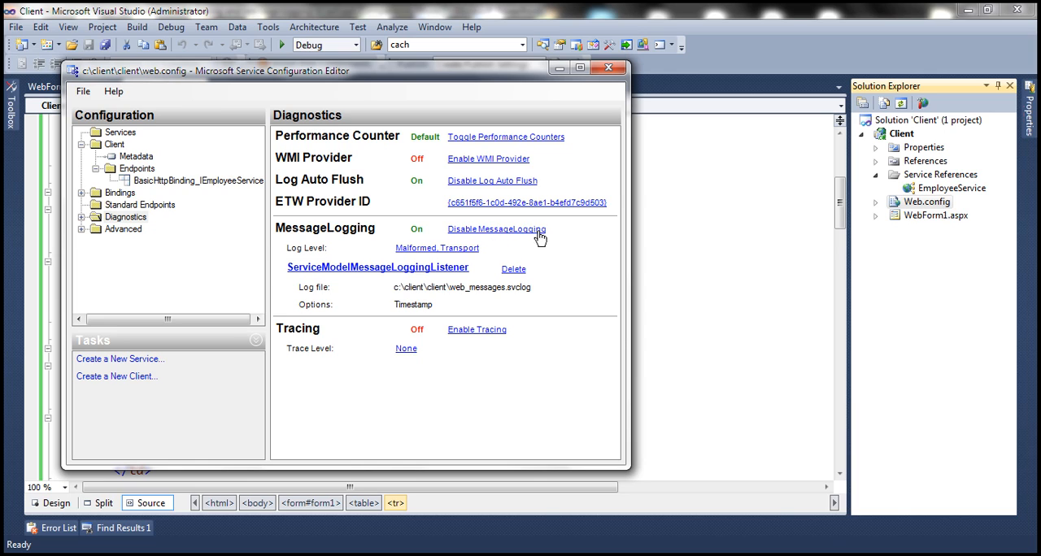
pyautogui.moveTo(528, 300)
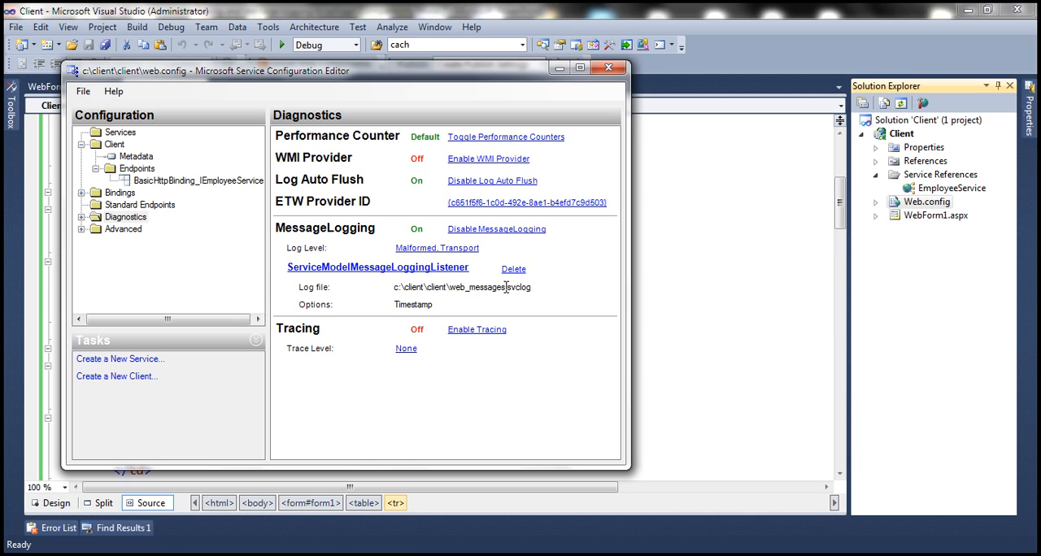
# Inspect the message log file path pointing to web_messages.svclog.
pyautogui.doubleClick(517, 286)
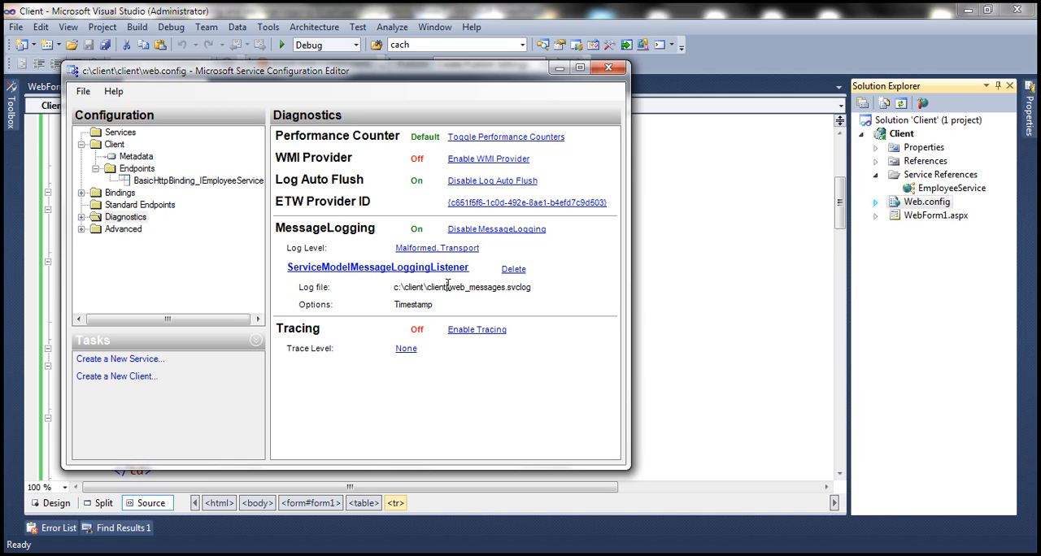
pyautogui.doubleClick(420, 286)
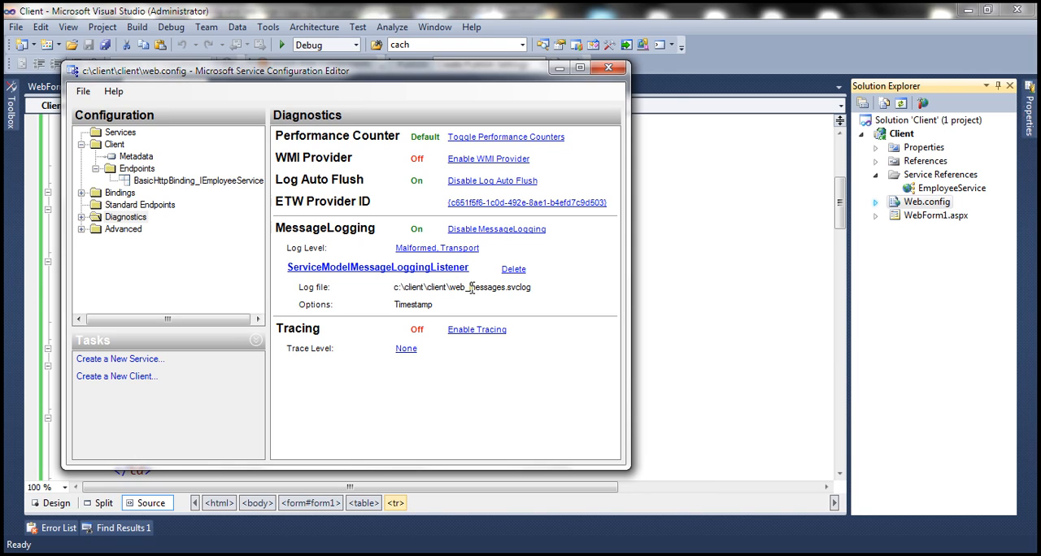
pyautogui.doubleClick(480, 286)
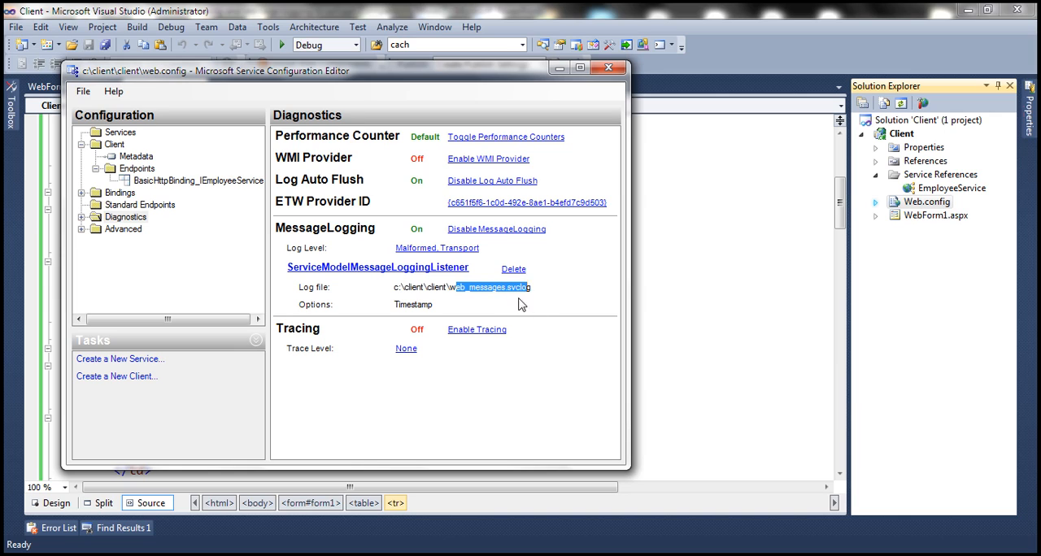
pyautogui.moveTo(407, 252)
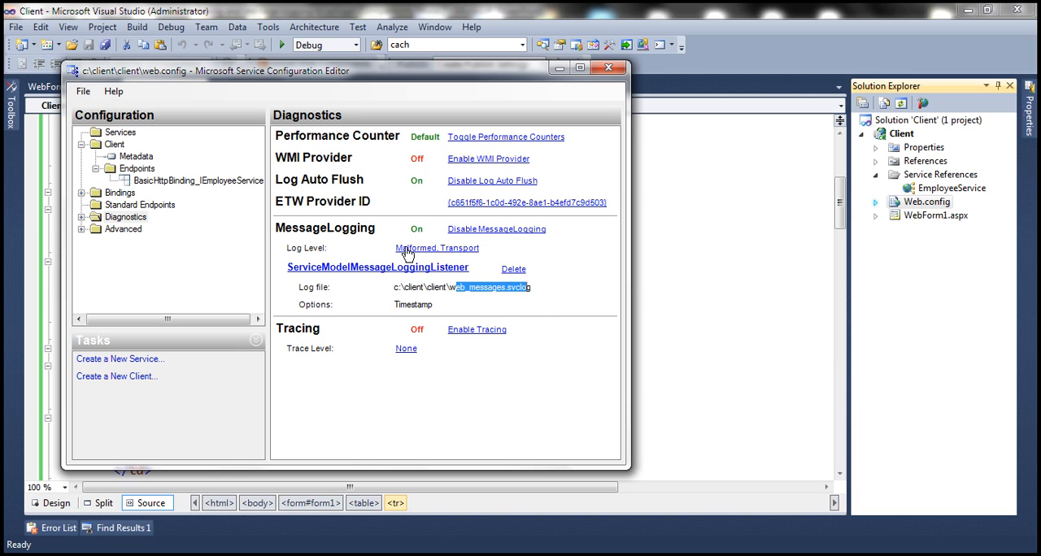
pyautogui.moveTo(383, 339)
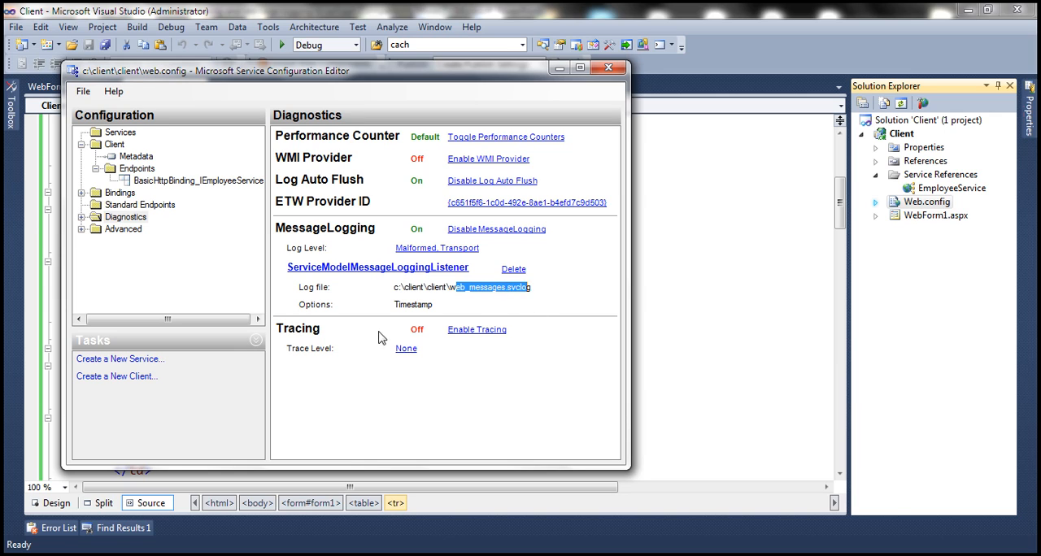
pyautogui.moveTo(472, 338)
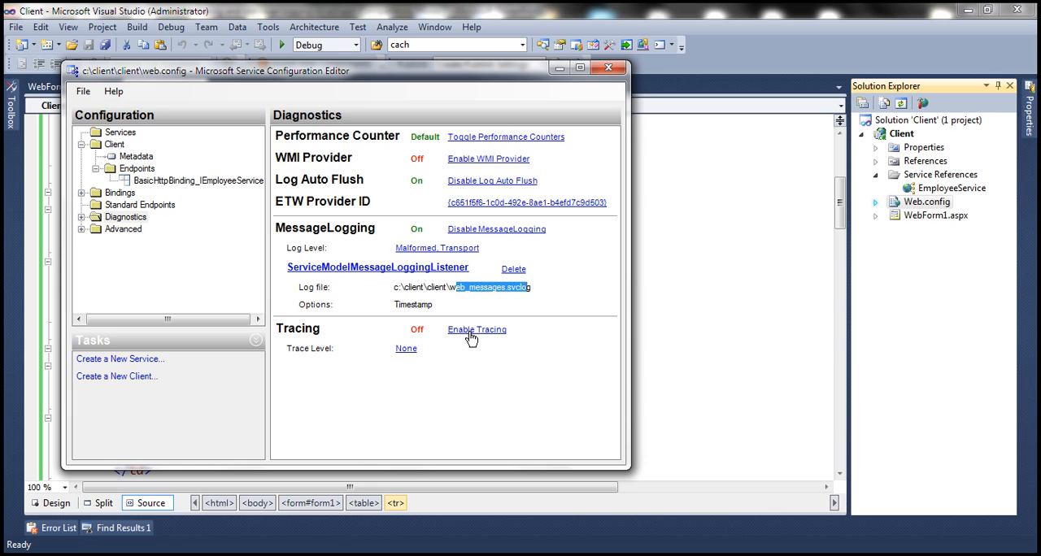
# Enable tracing so activity traces go to web_tracelog.svclog.
pyautogui.click(476, 328)
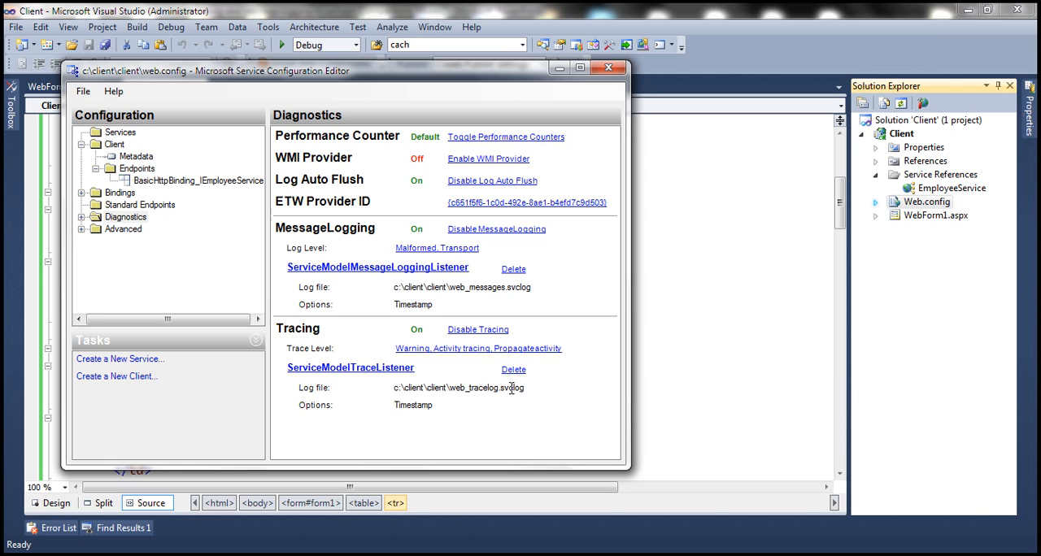
pyautogui.moveTo(368, 339)
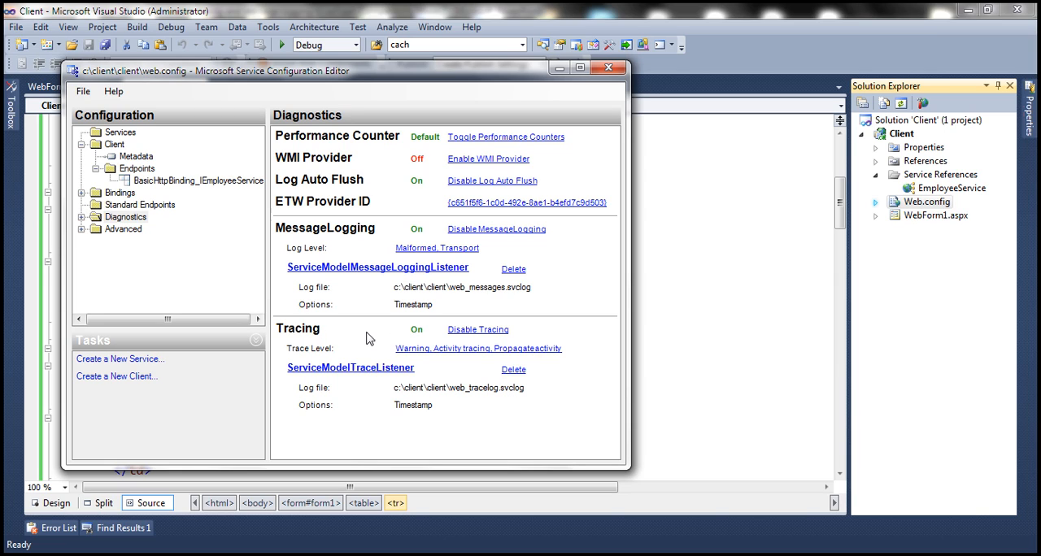
pyautogui.moveTo(341, 329)
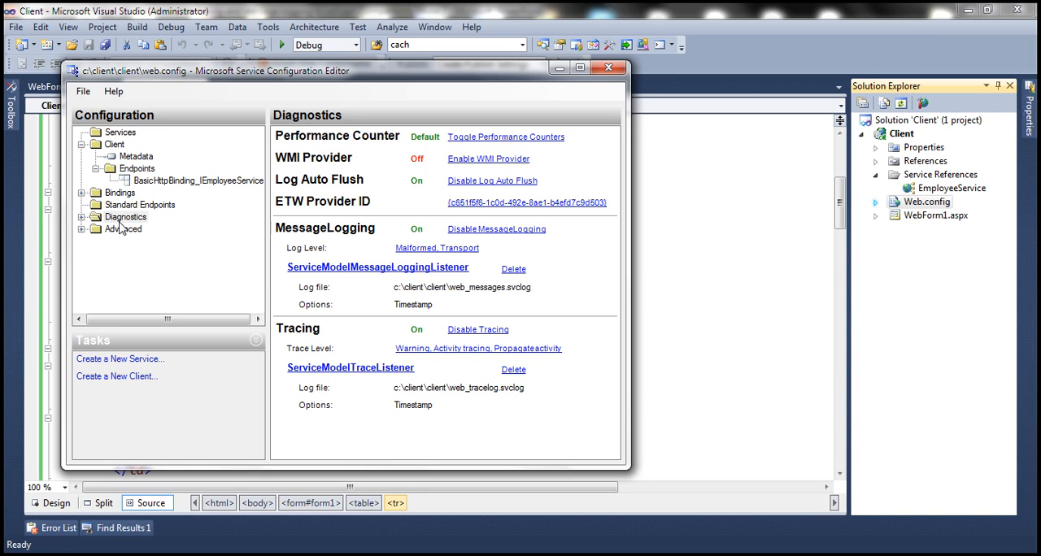
# Set Message Logging's LogEntireMessage to True and save the web.config changes on closing.
pyautogui.click(81, 218)
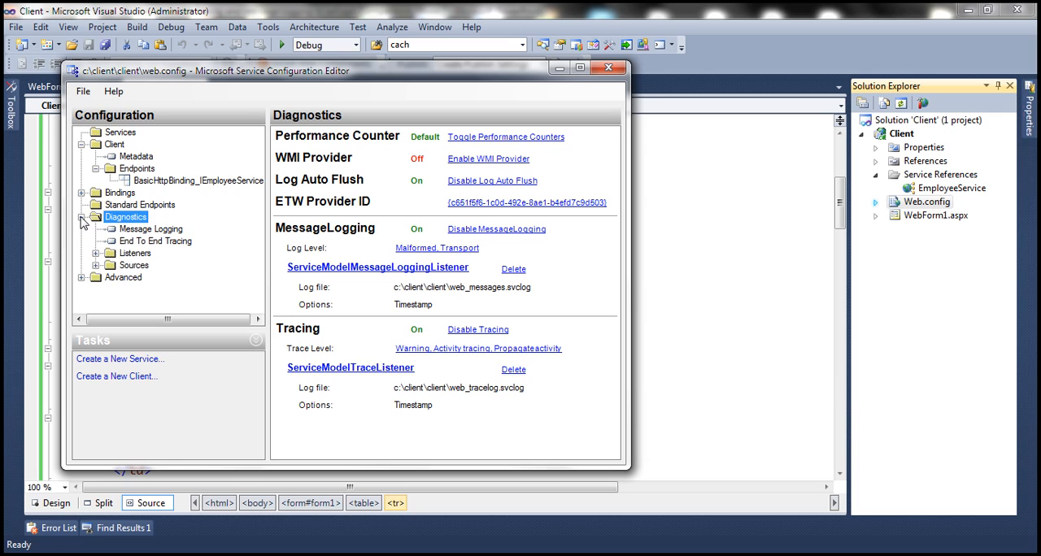
pyautogui.click(149, 227)
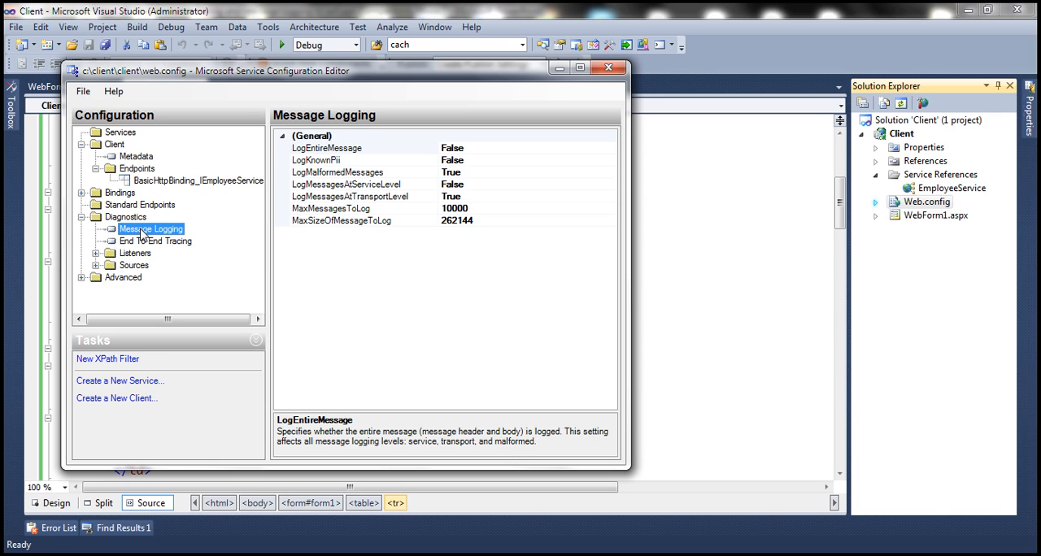
pyautogui.moveTo(422, 164)
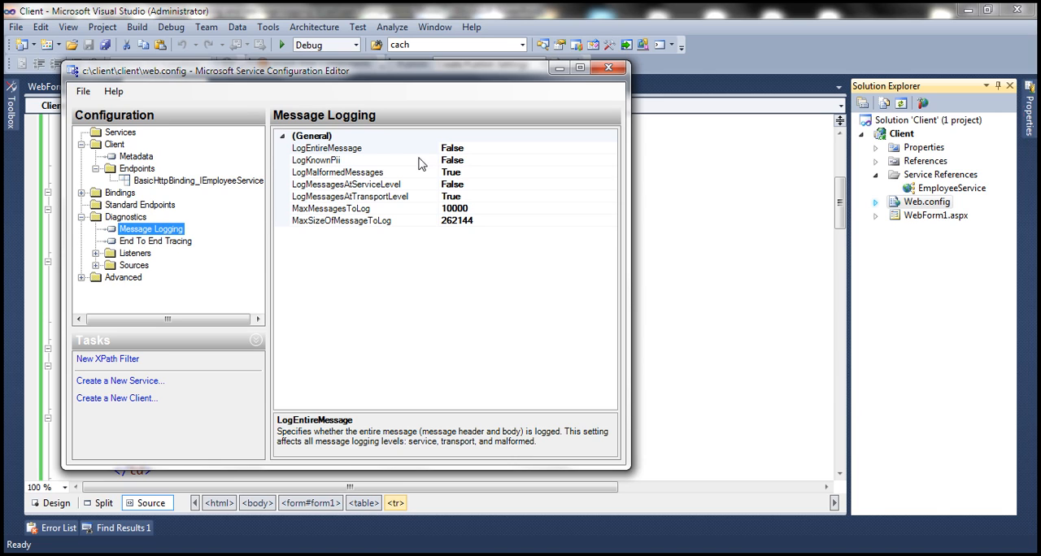
pyautogui.click(350, 148)
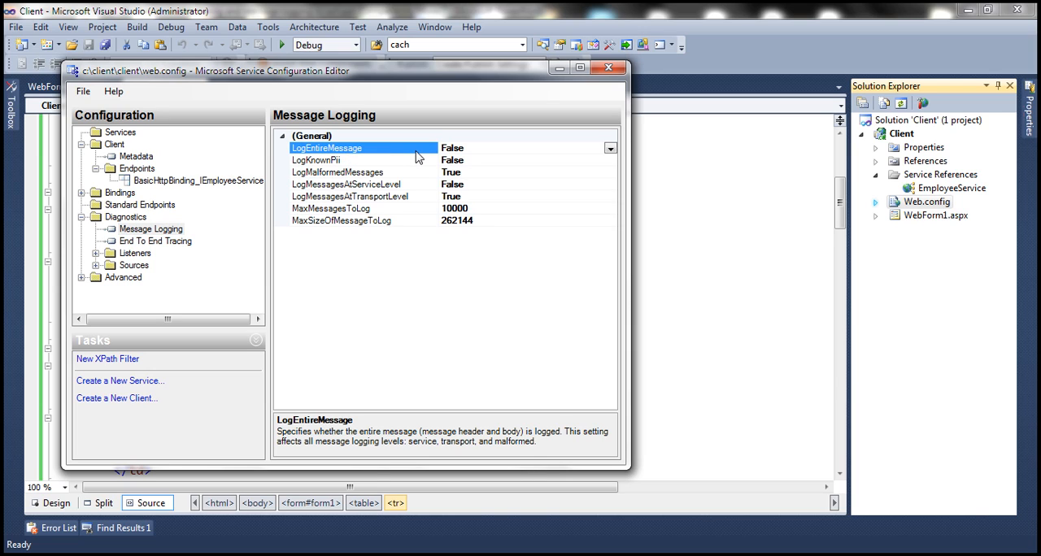
pyautogui.moveTo(605, 161)
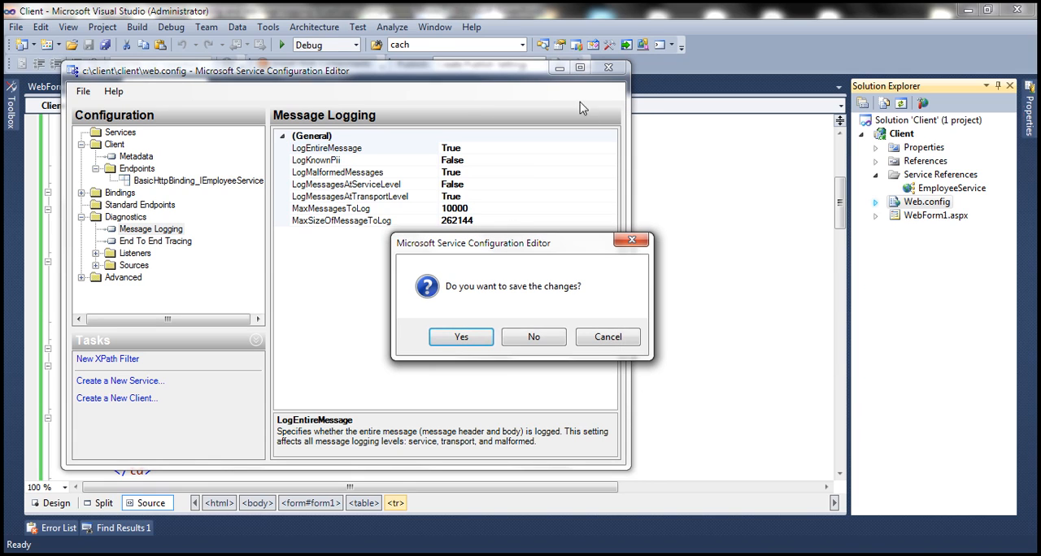
pyautogui.moveTo(462, 336)
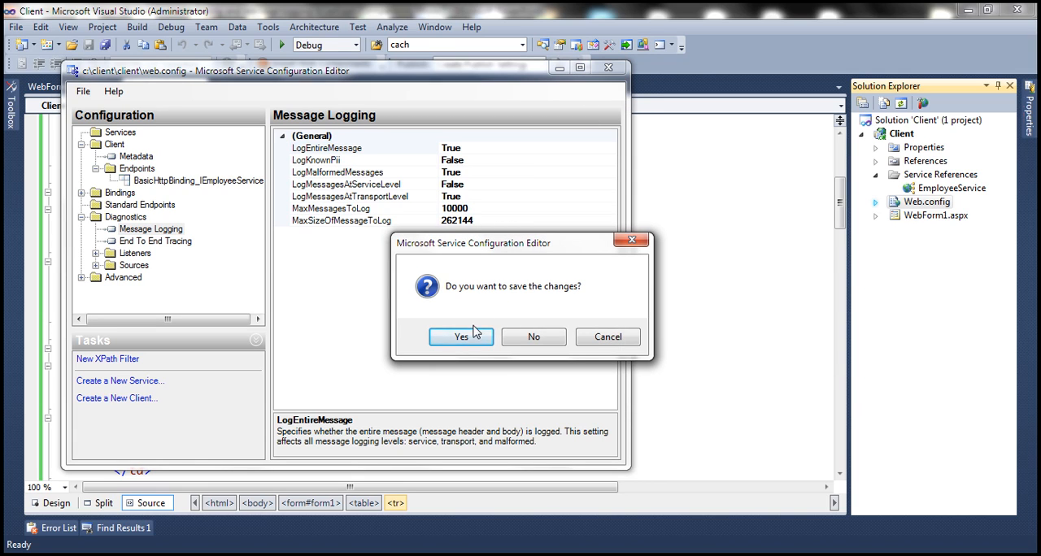
pyautogui.click(461, 337)
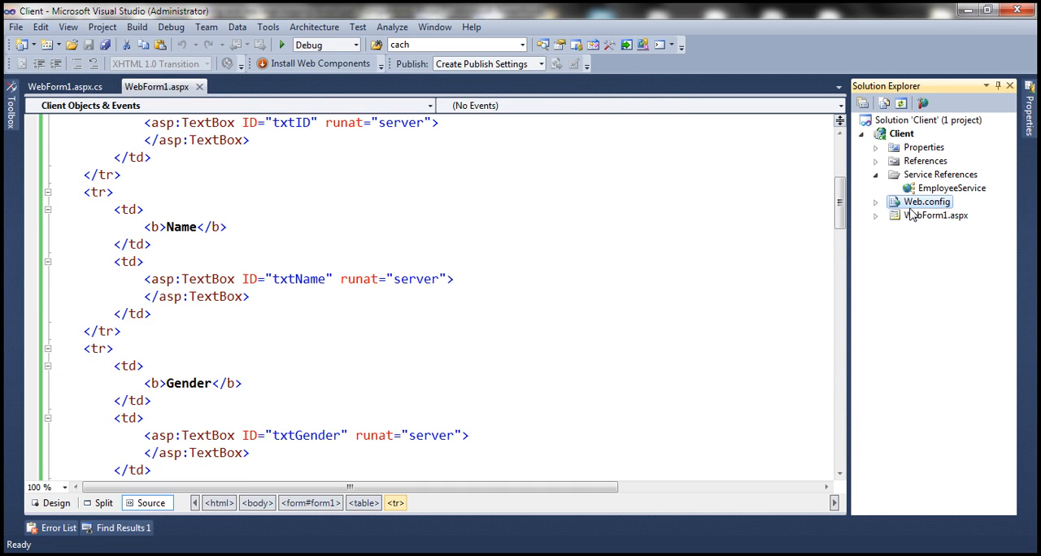
# Review Web.config's generated system.diagnostics sources and sharedListeners sections.
pyautogui.doubleClick(925, 201)
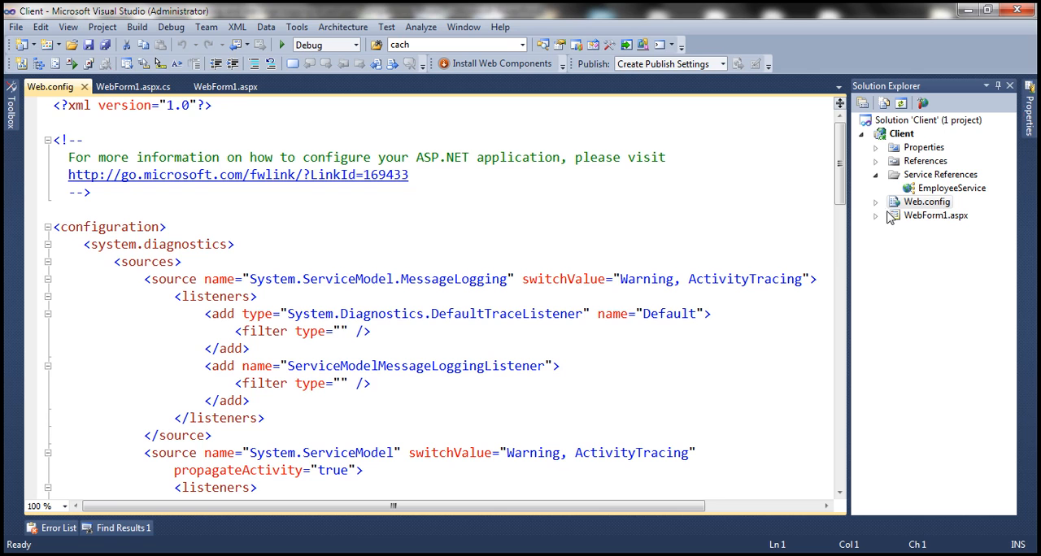
pyautogui.scroll(-3)
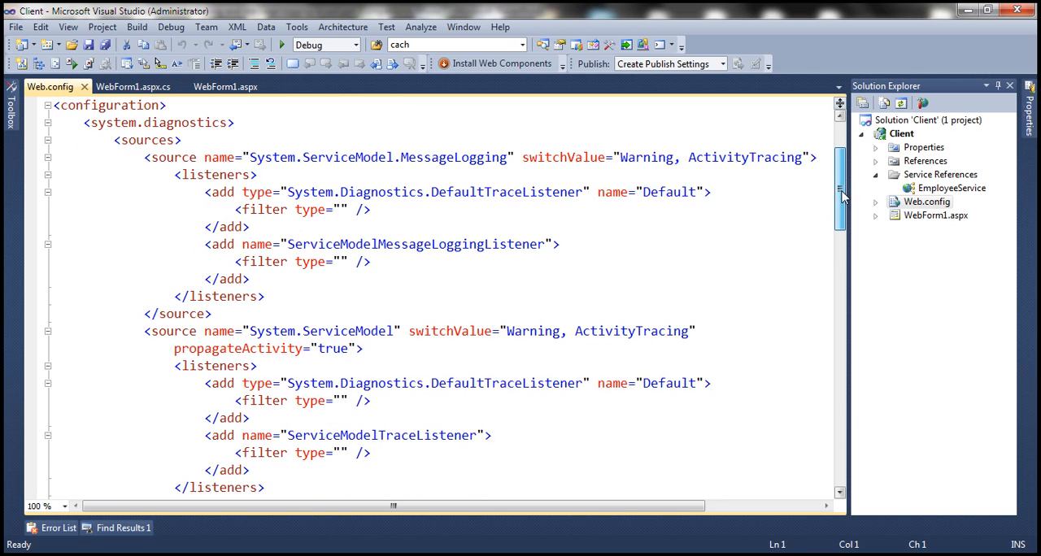
pyautogui.scroll(3)
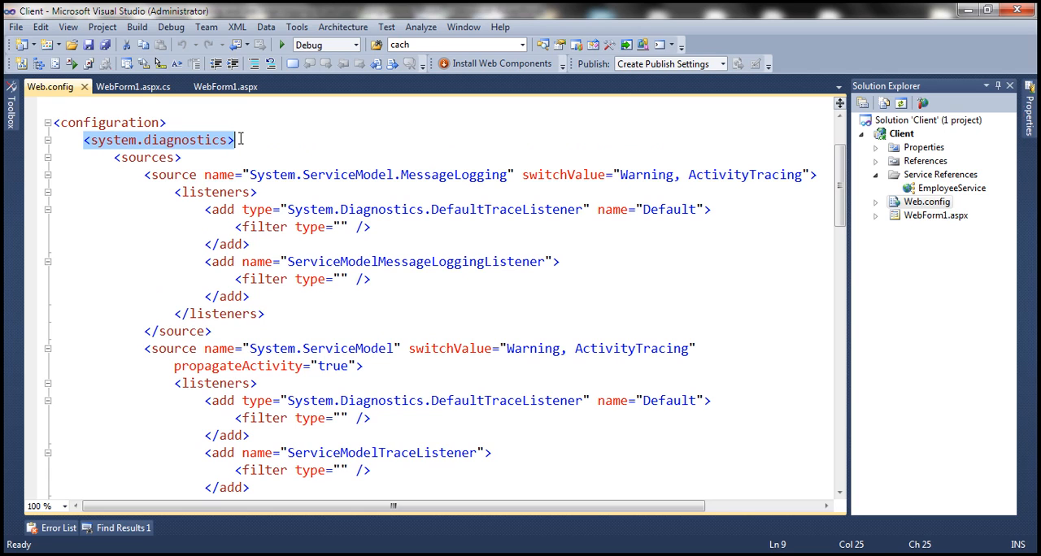
pyautogui.moveTo(433, 245)
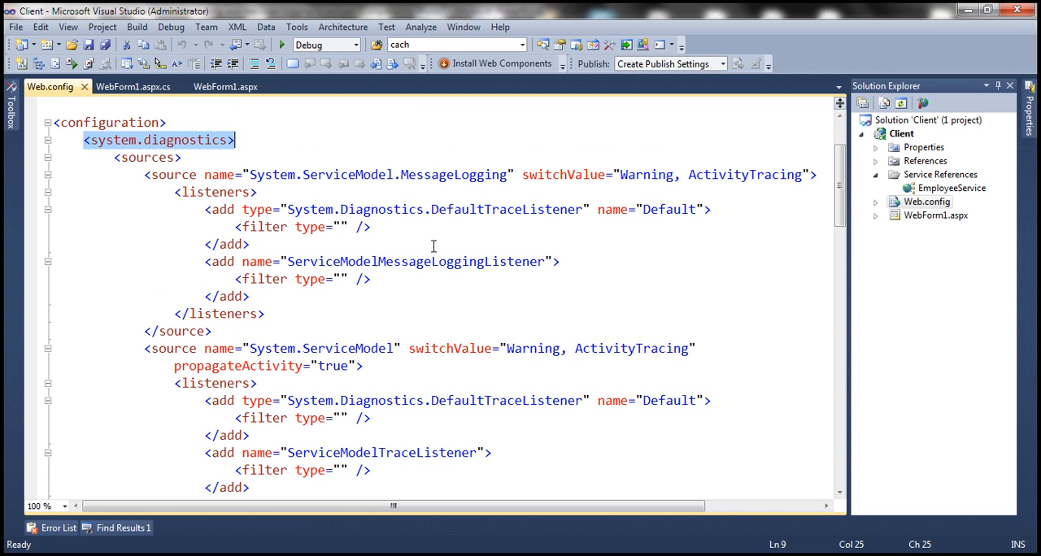
pyautogui.scroll(-3)
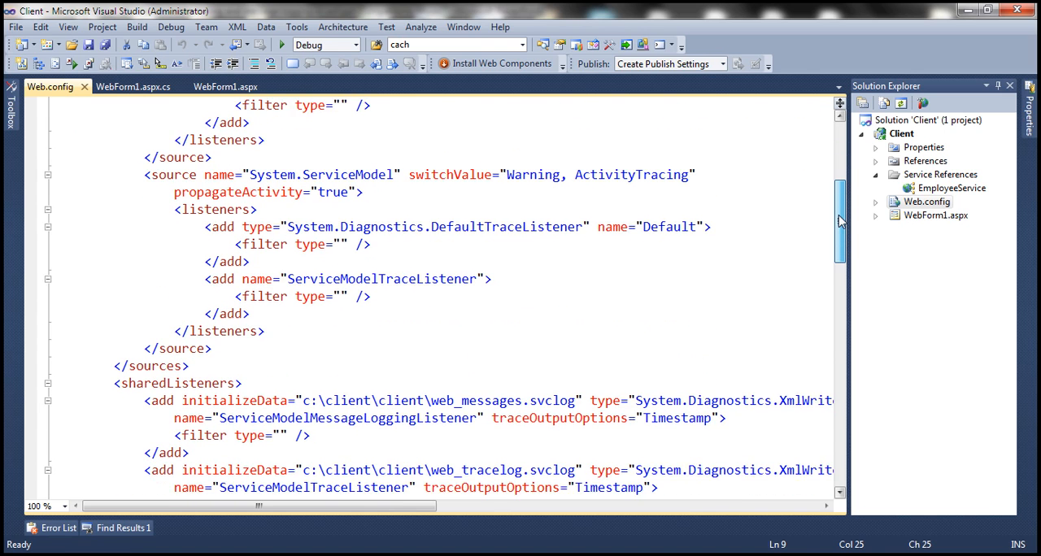
pyautogui.scroll(-3)
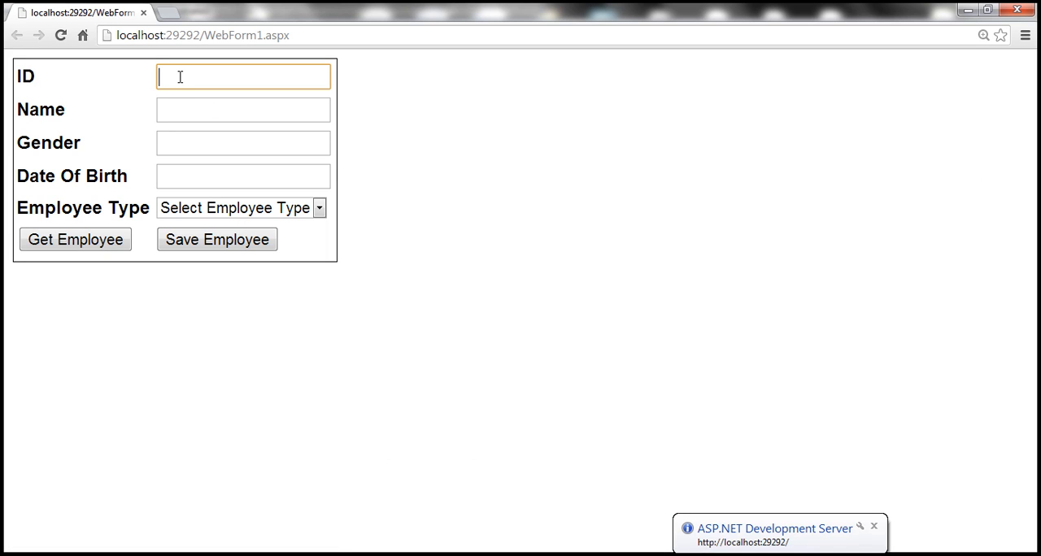
# Request employee ID 1 via Get Employee so the service call runs.
pyautogui.write('1')
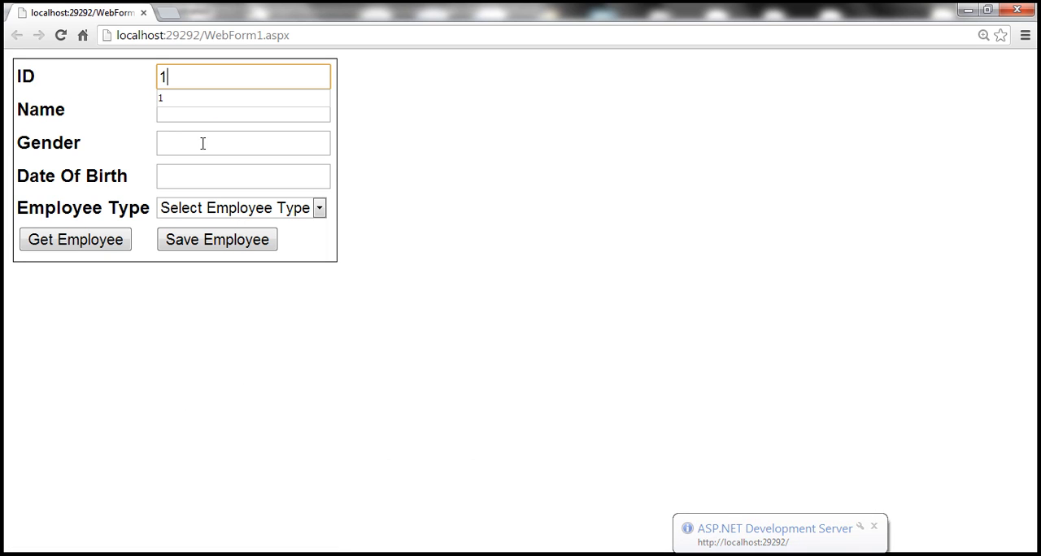
pyautogui.click(75, 239)
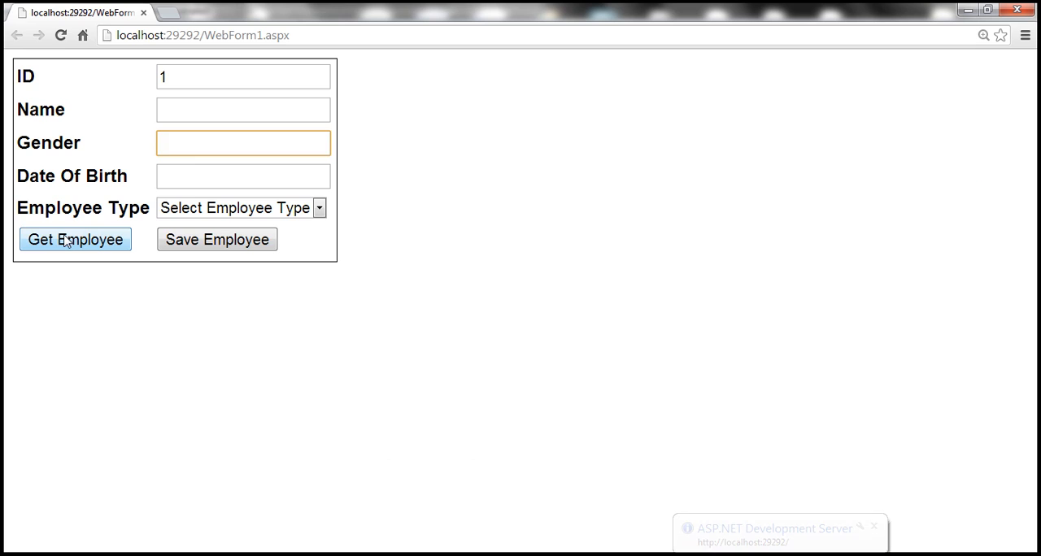
pyautogui.click(75, 239)
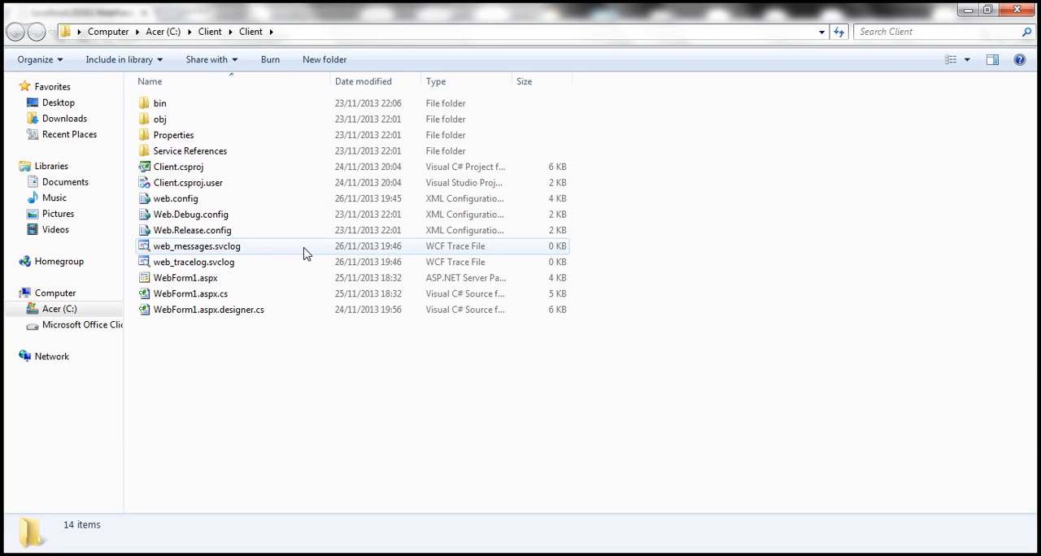
# Refresh the Client folder so web_messages.svclog and web_tracelog.svclog show 4 KB and 11 KB.
pyautogui.click(192, 231)
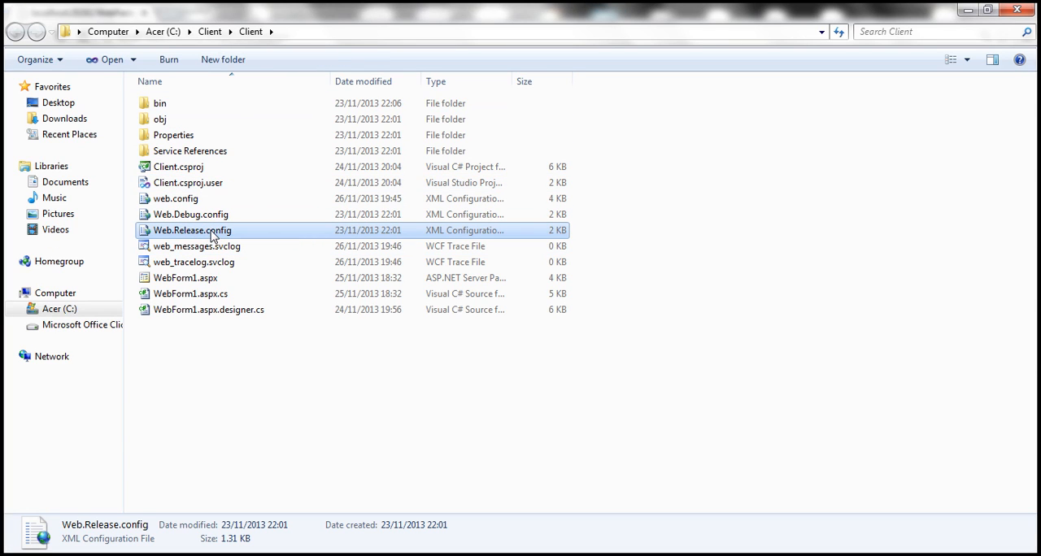
pyautogui.click(195, 245)
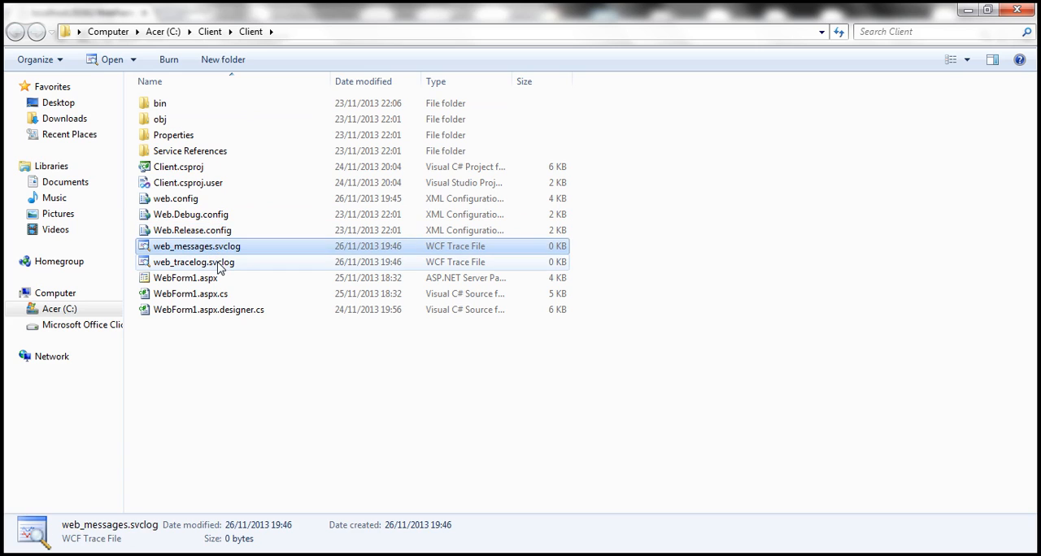
pyautogui.click(193, 261)
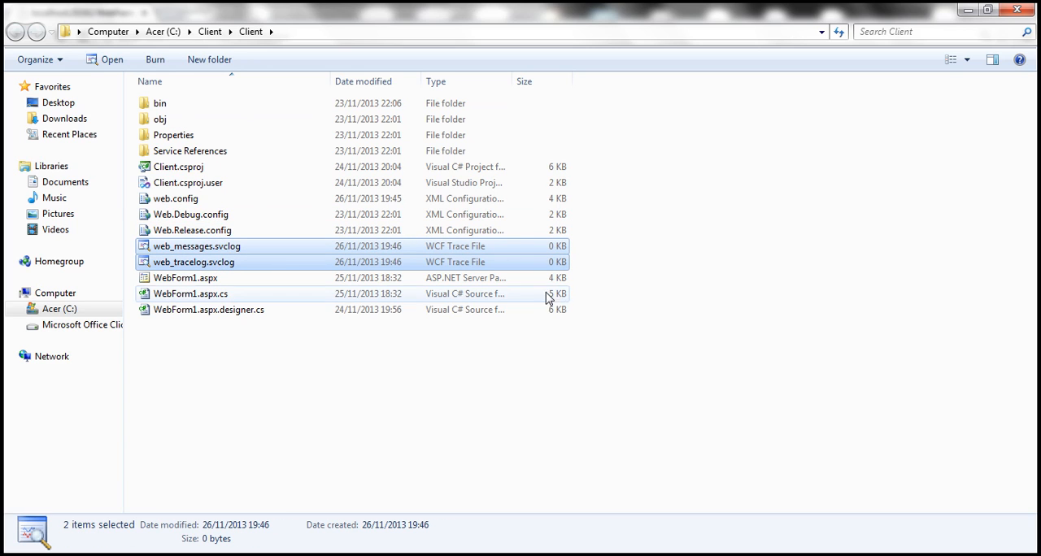
pyautogui.moveTo(556, 262)
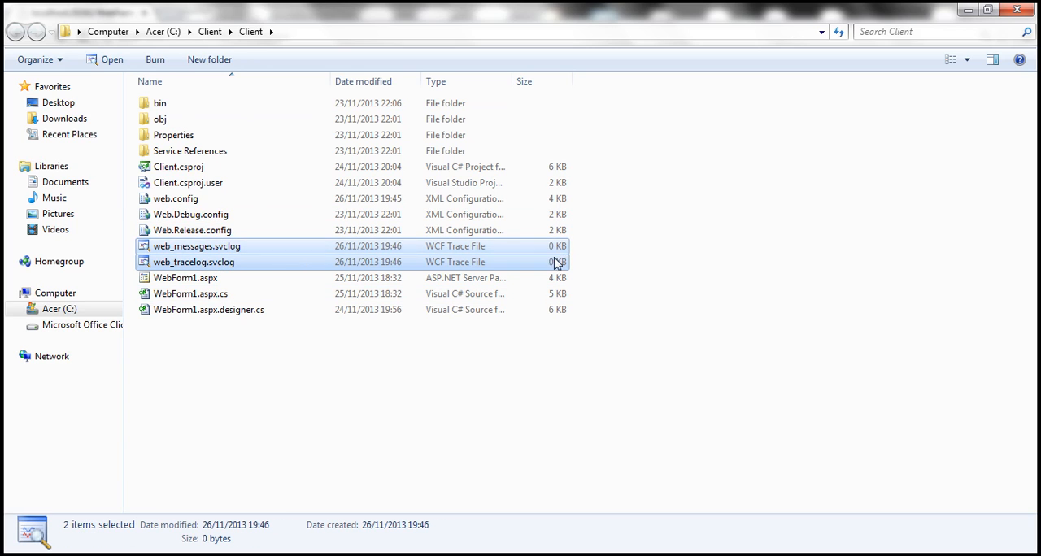
pyautogui.moveTo(621, 259)
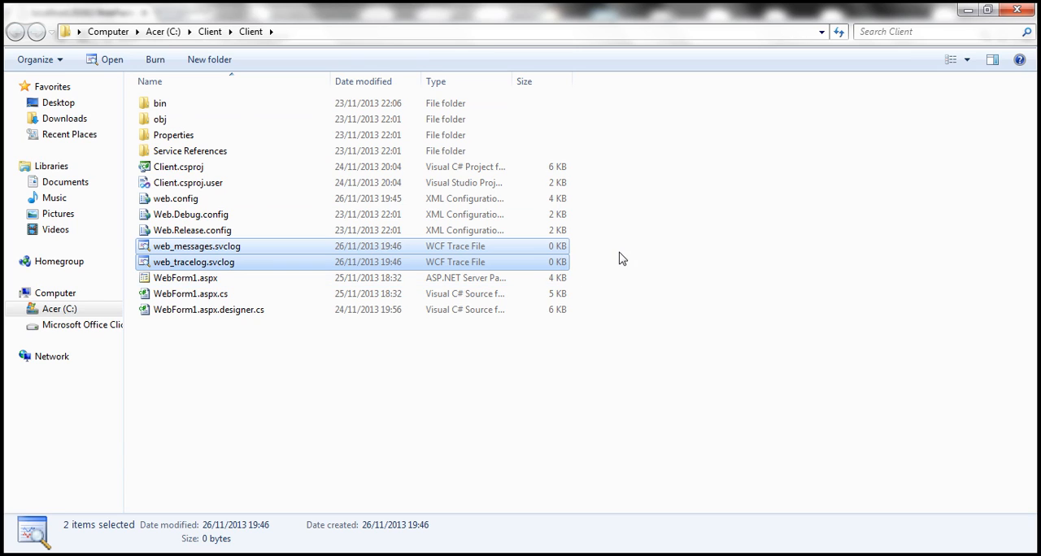
pyautogui.moveTo(724, 309)
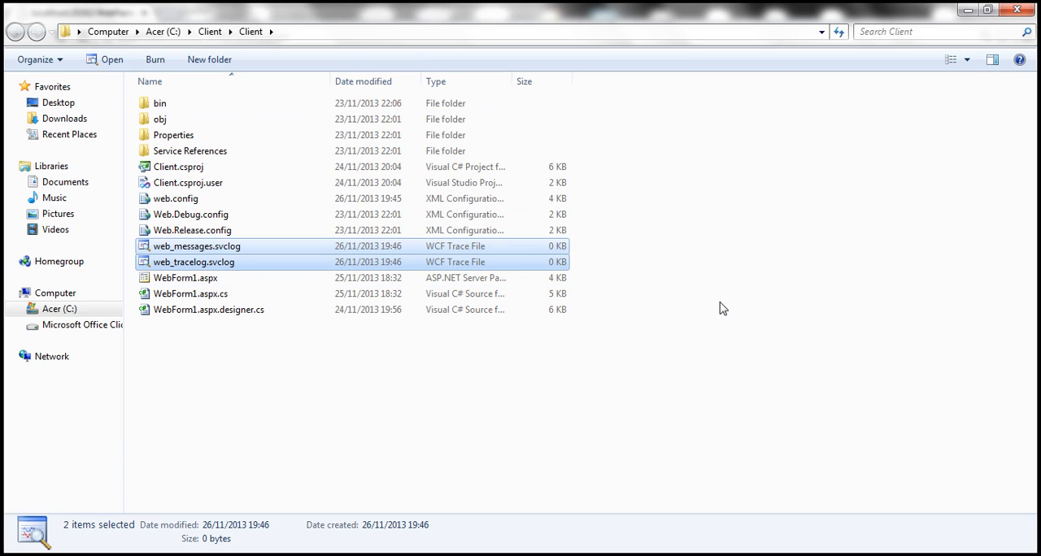
pyautogui.rightClick(724, 307)
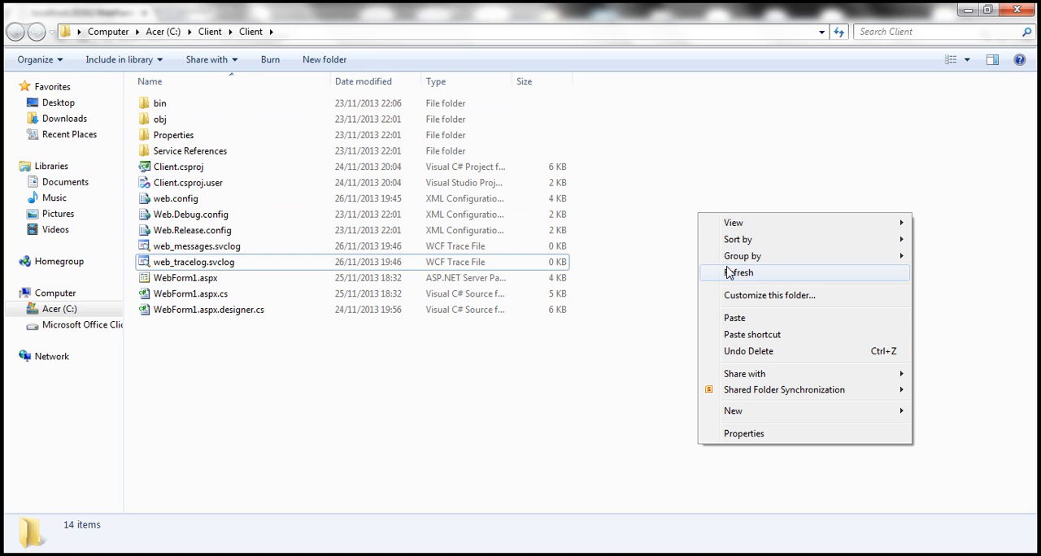
pyautogui.click(738, 273)
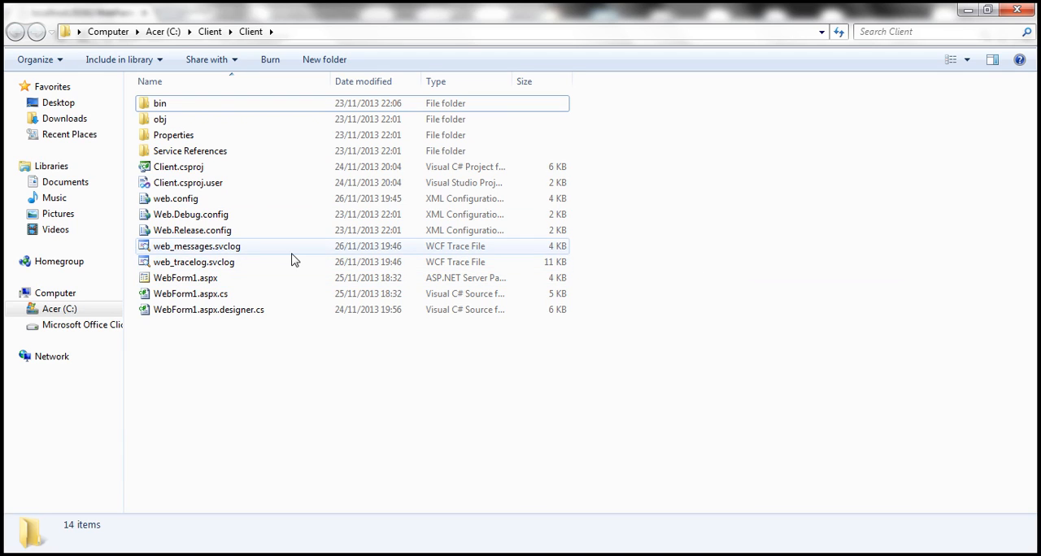
# Try opening web_messages.svclog, then head to the Start menu for a program.
pyautogui.click(196, 246)
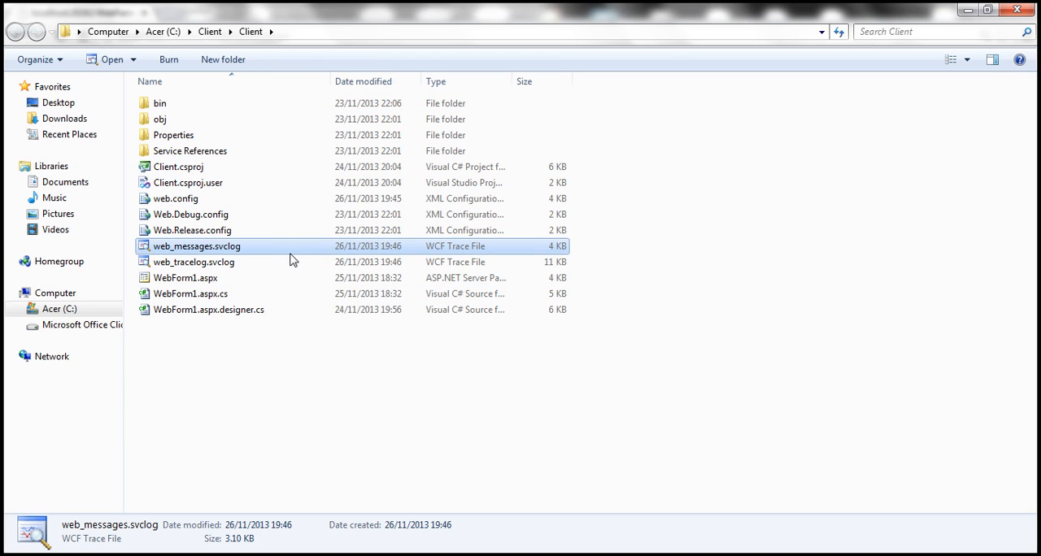
pyautogui.moveTo(253, 262)
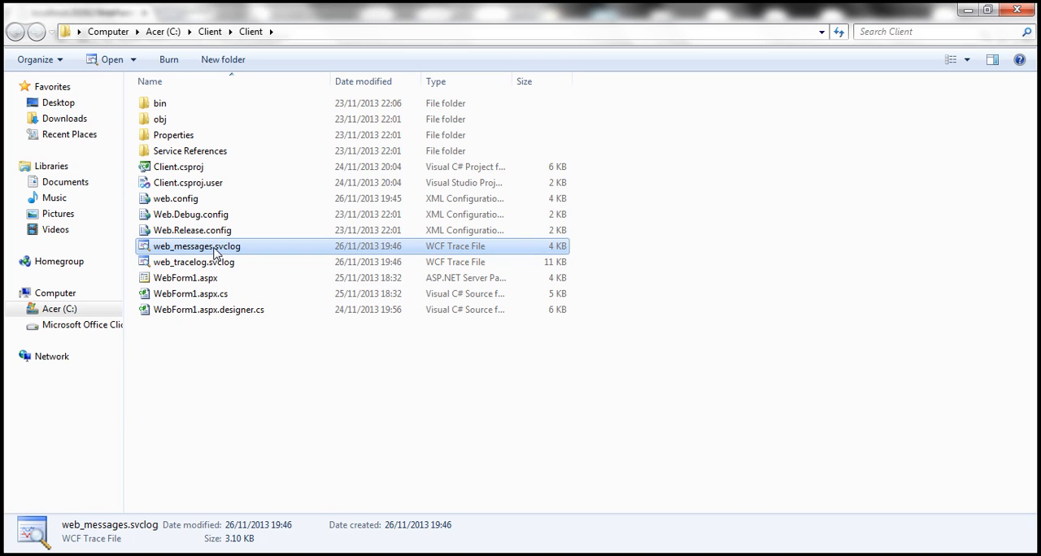
pyautogui.moveTo(231, 248)
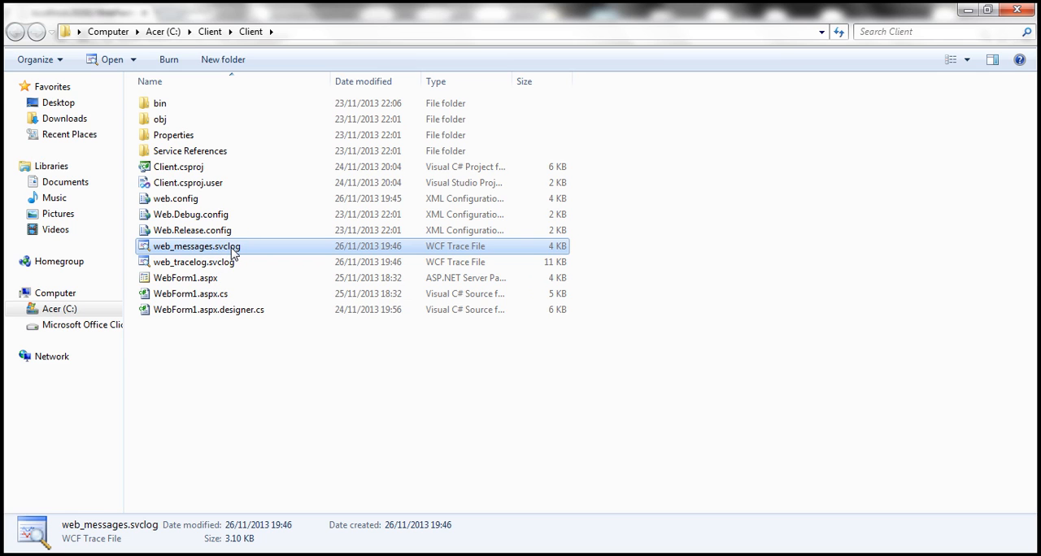
pyautogui.doubleClick(195, 246)
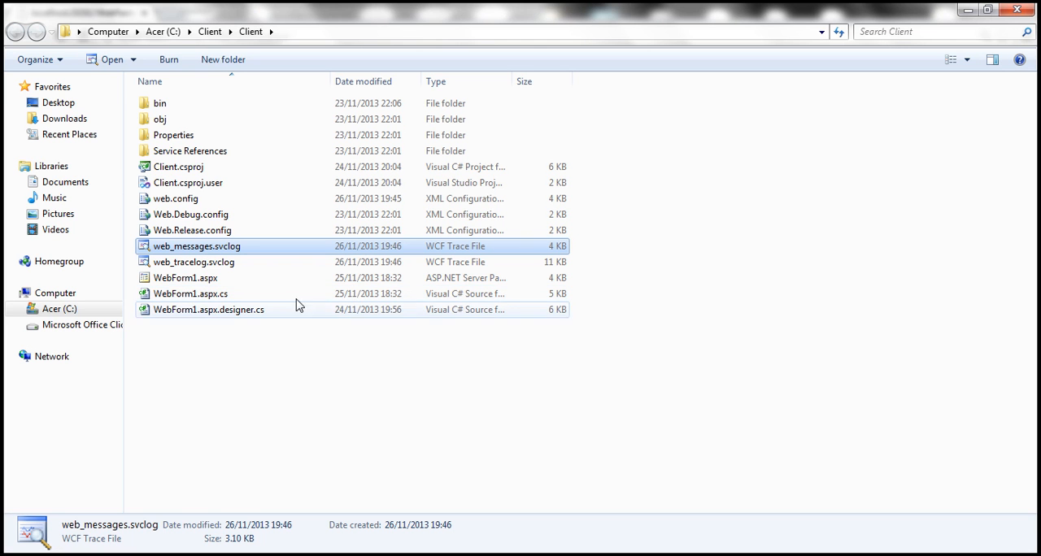
pyautogui.click(13, 549)
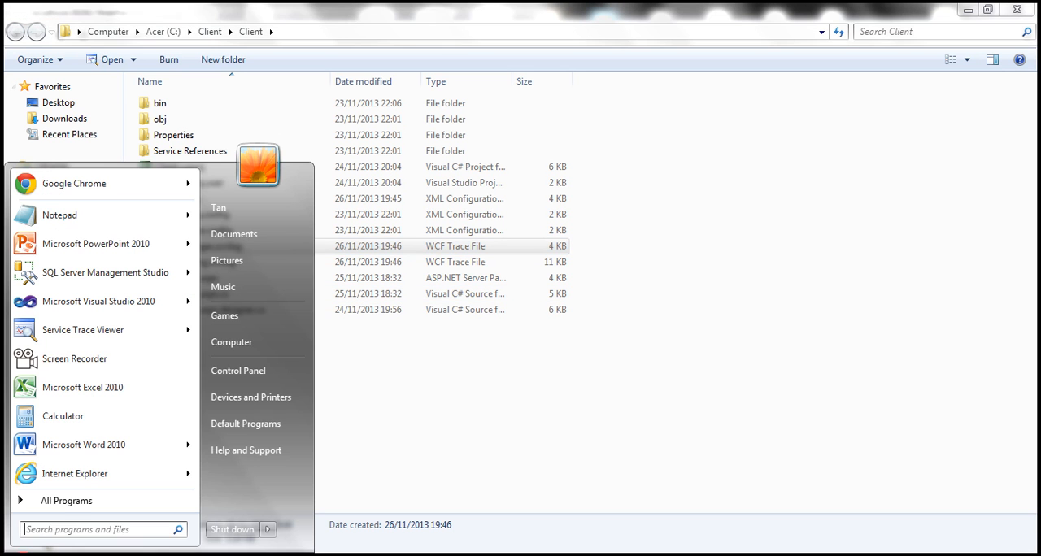
# Launch Visual Studio Command Prompt (2010) from the Microsoft Visual Studio 2010 tools folder.
pyautogui.click(65, 501)
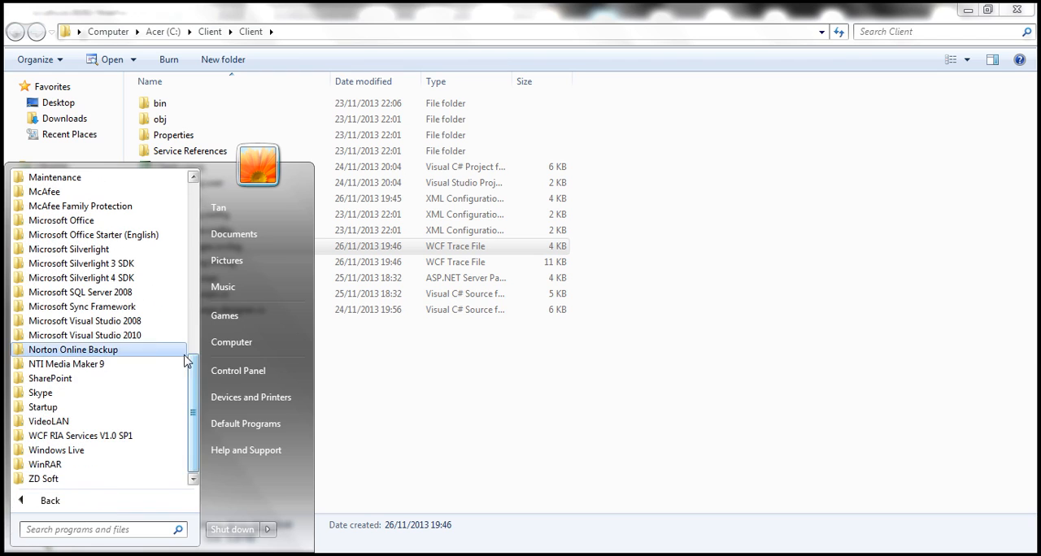
pyautogui.click(85, 335)
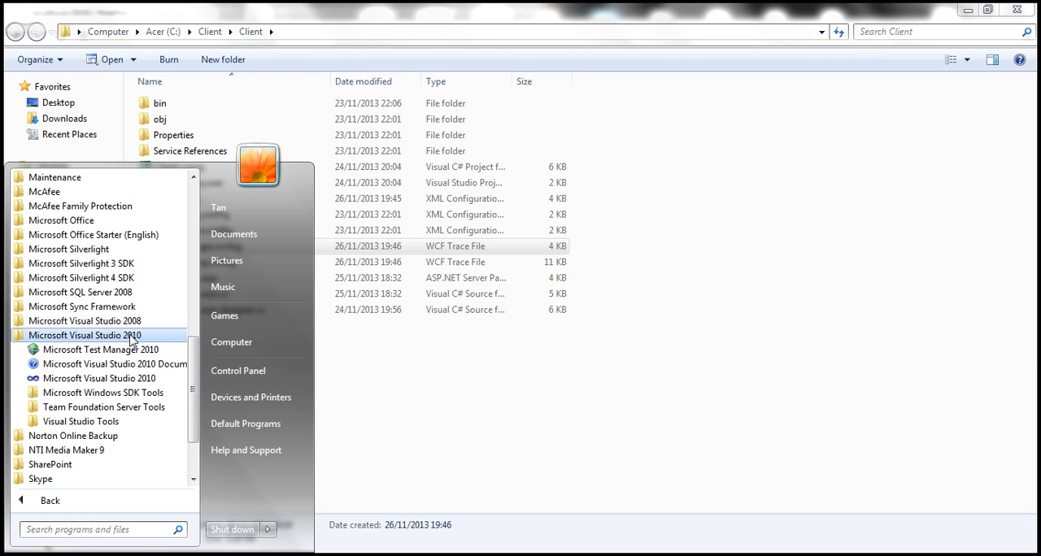
pyautogui.moveTo(104, 394)
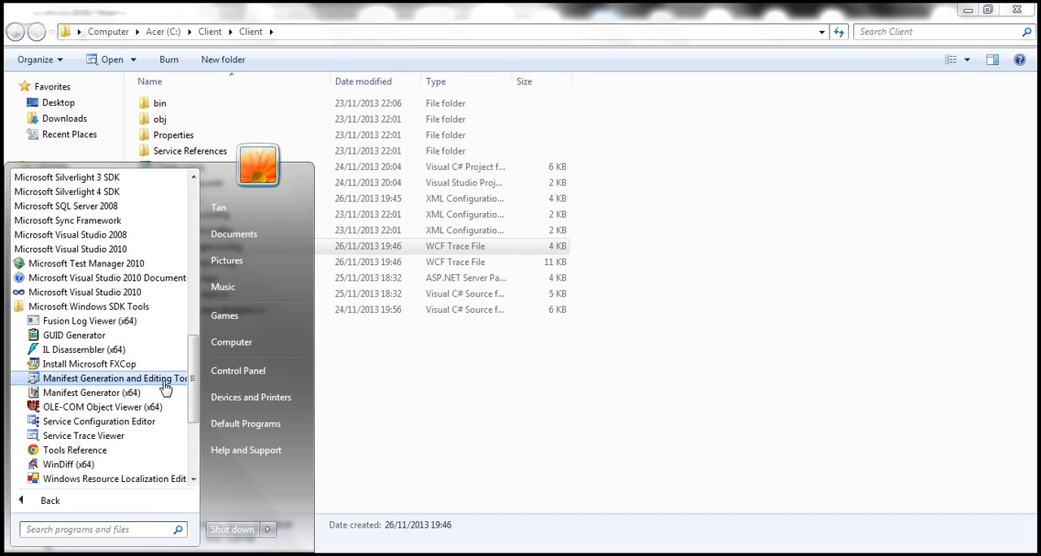
pyautogui.moveTo(83, 435)
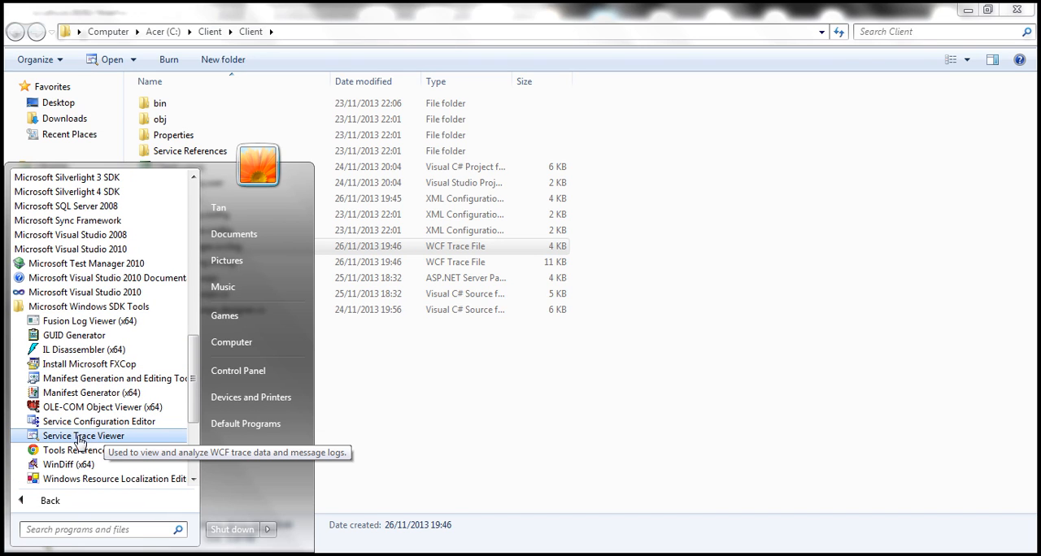
pyautogui.moveTo(257, 371)
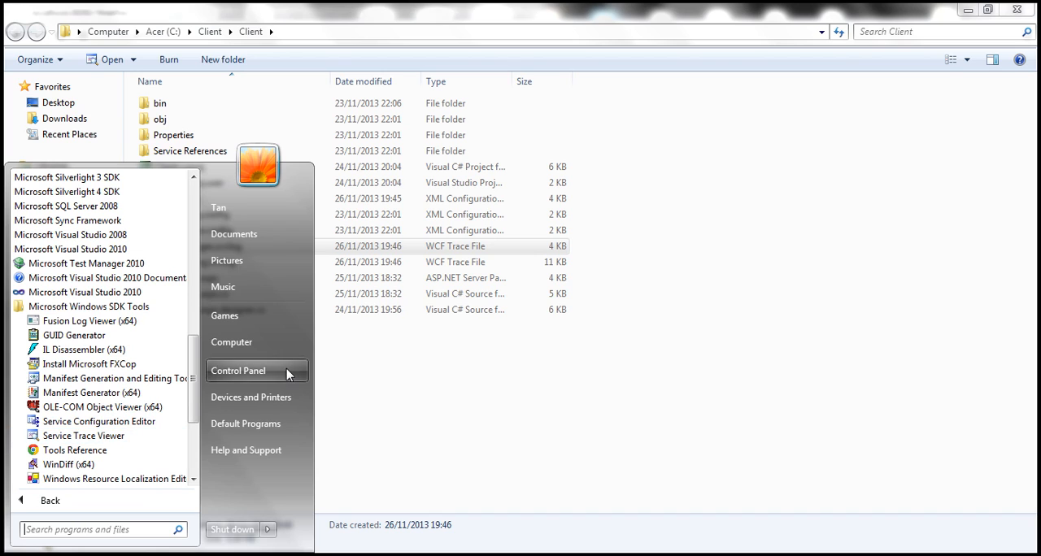
pyautogui.moveTo(394, 363)
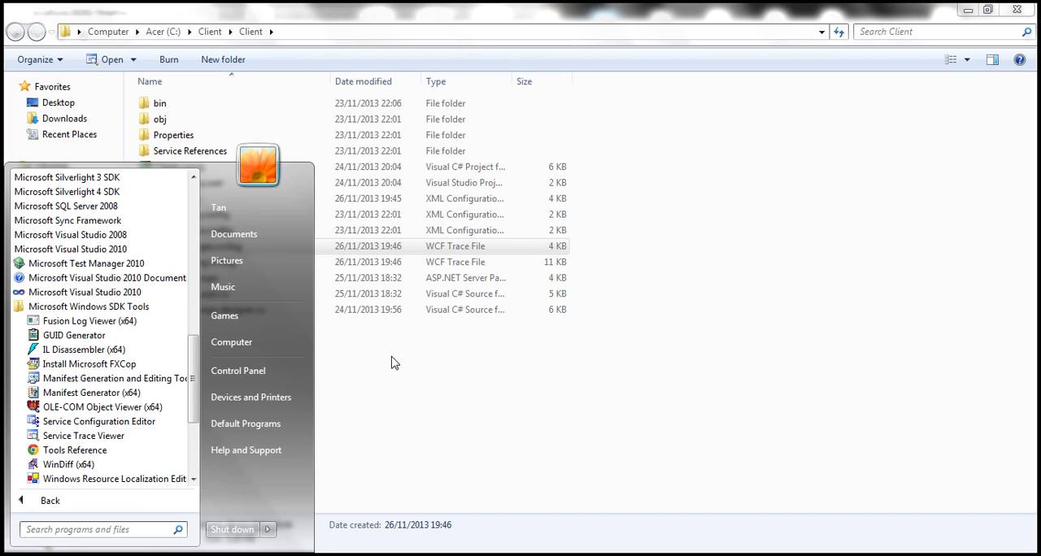
pyautogui.click(393, 361)
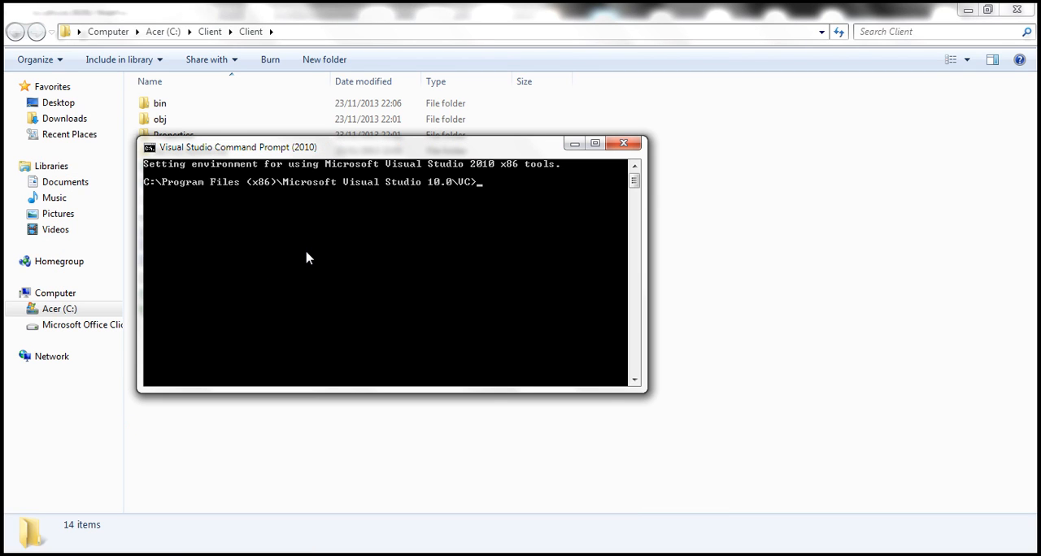
# Launch Microsoft Service Trace Viewer by running SVCTRACEVIEW at the command prompt.
pyautogui.write('SVCTR')
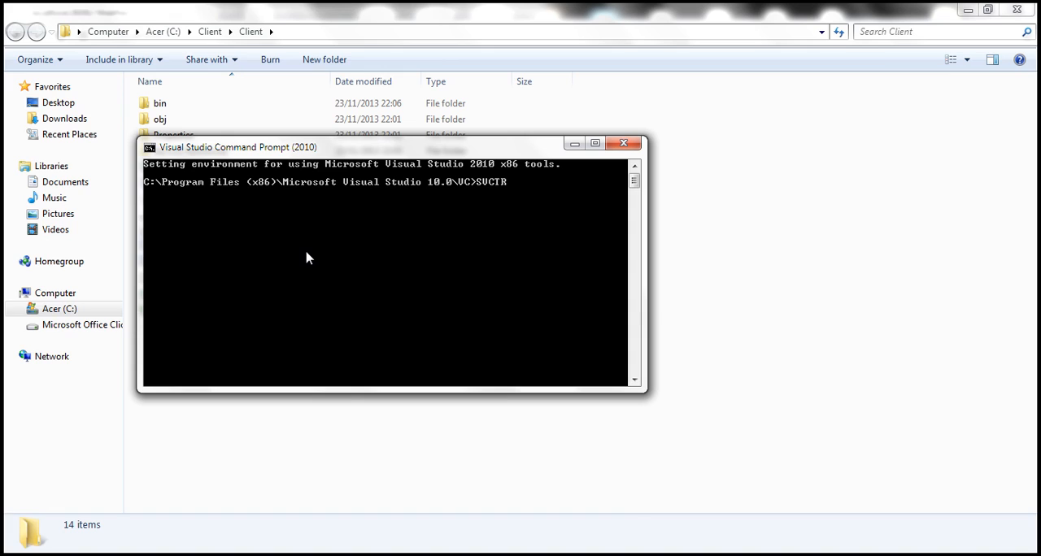
pyautogui.write('ACEVIEW')
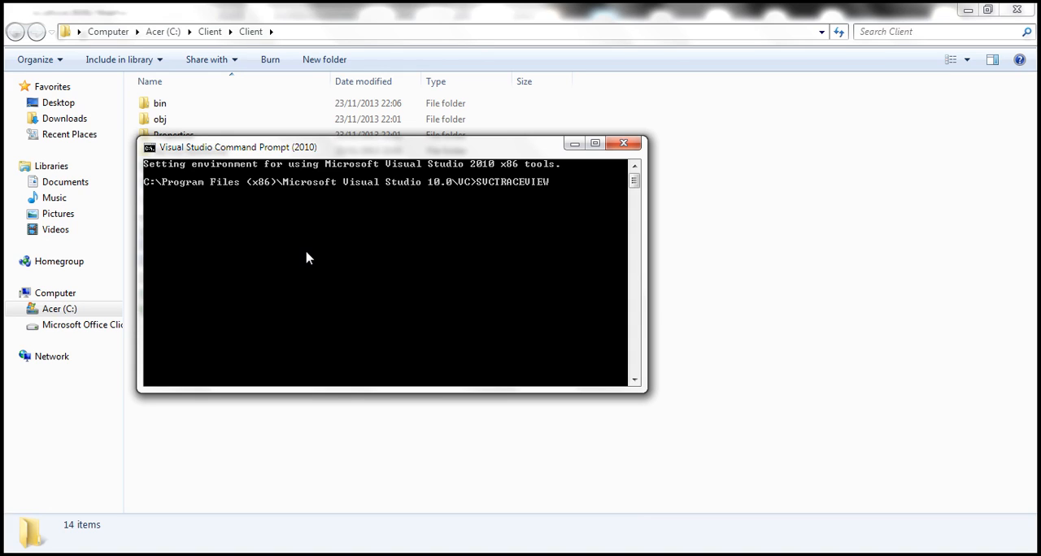
pyautogui.press('Return')
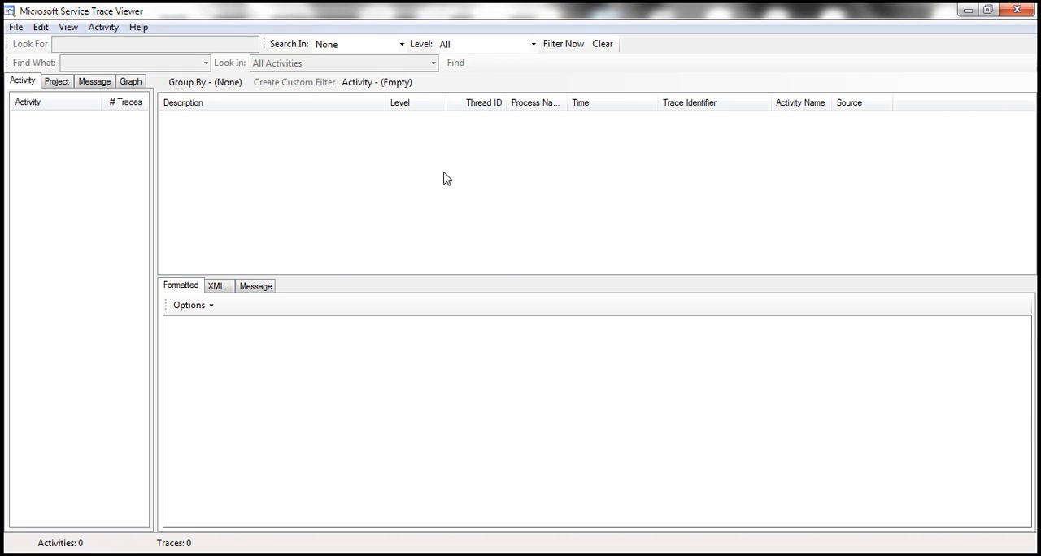
pyautogui.moveTo(993, 23)
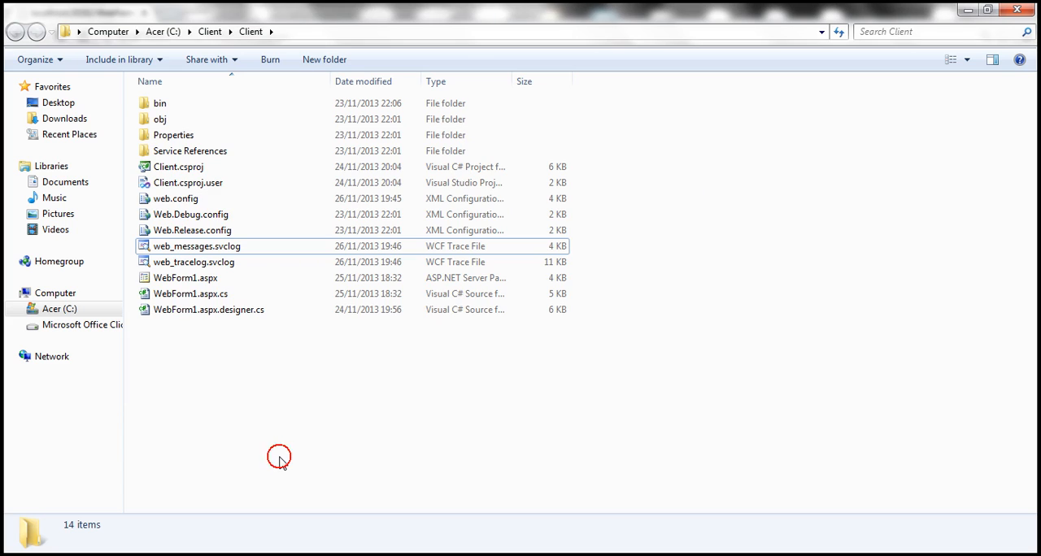
pyautogui.moveTo(235, 247)
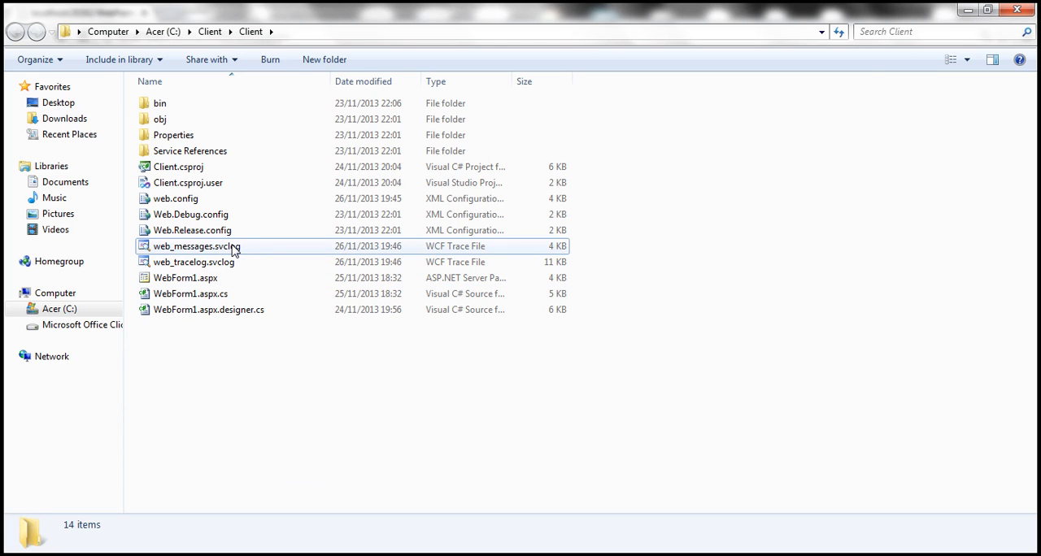
# Select web_messages.svclog in the Client folder of Windows Explorer.
pyautogui.click(195, 245)
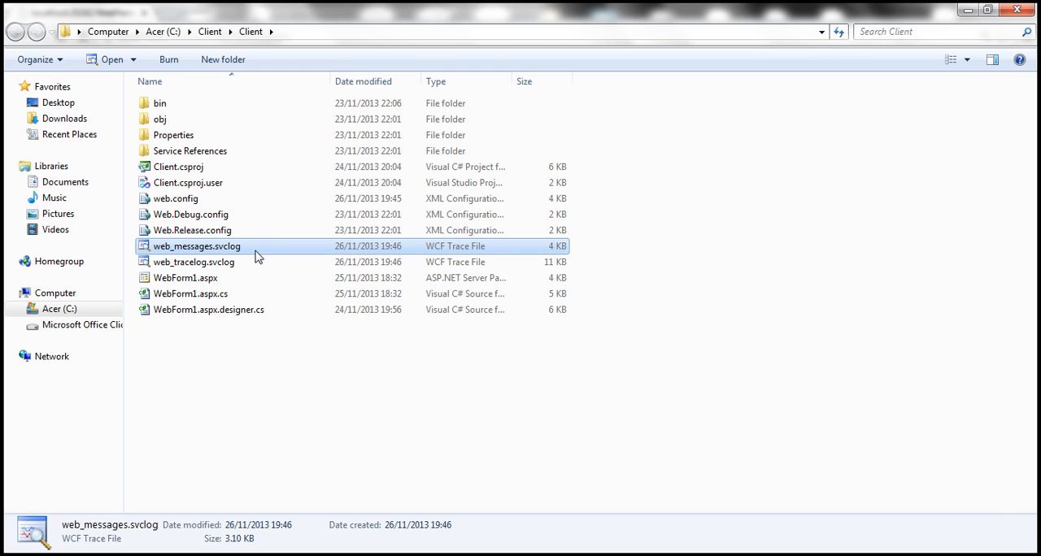
# Load web_messages.svclog, list the activity's two Message Log Traces and show the first one's details.
pyautogui.doubleClick(195, 246)
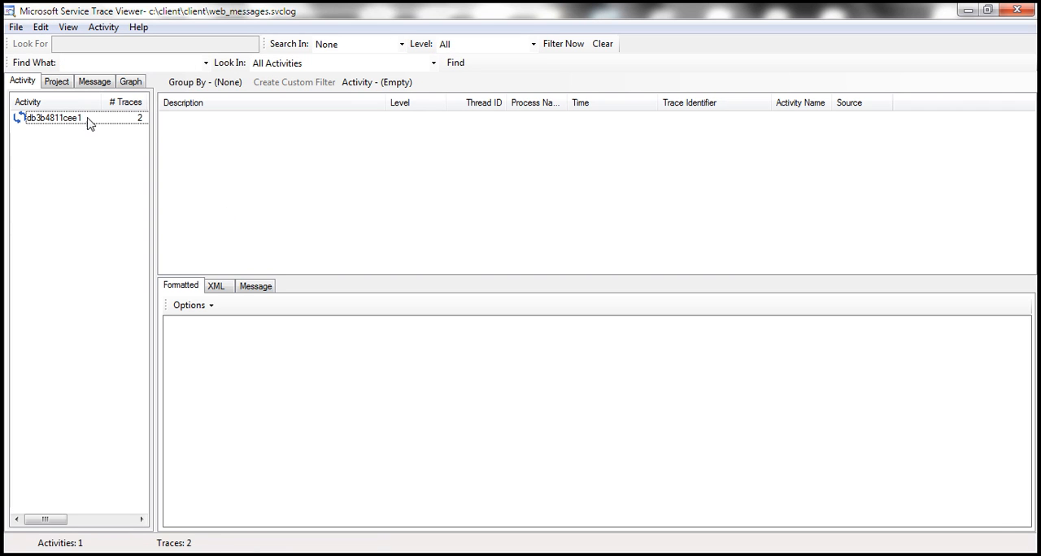
pyautogui.click(52, 117)
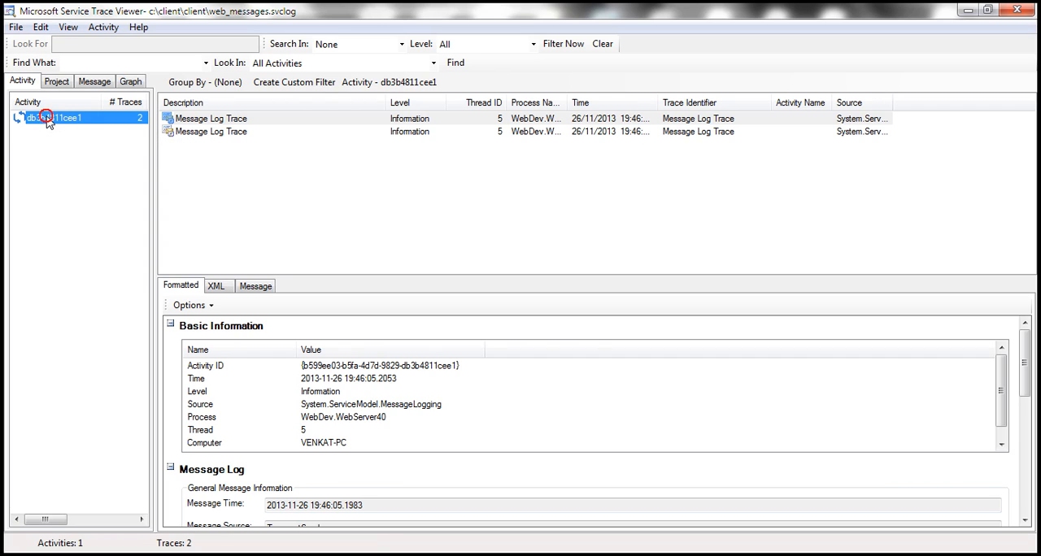
pyautogui.moveTo(348, 186)
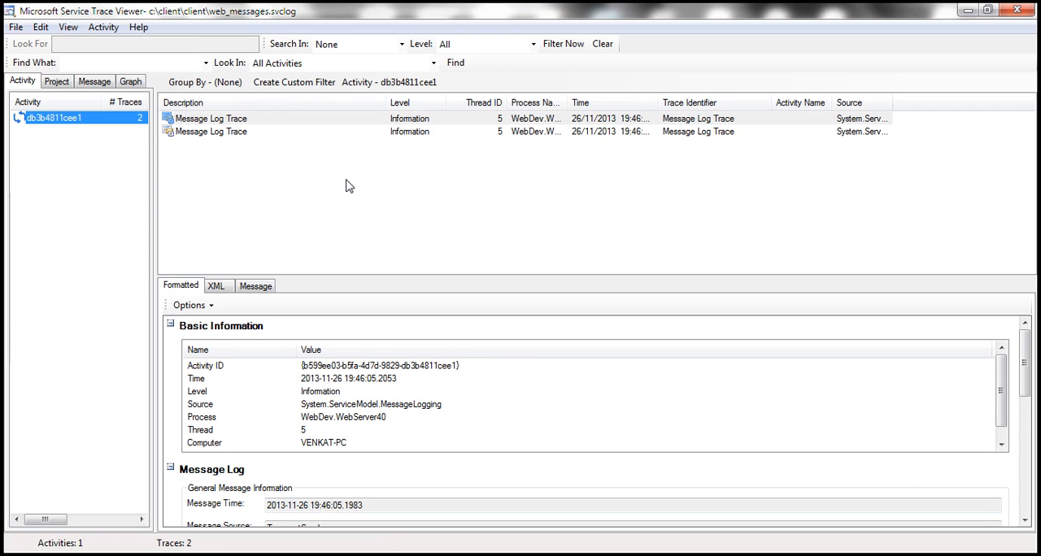
pyautogui.moveTo(212, 117)
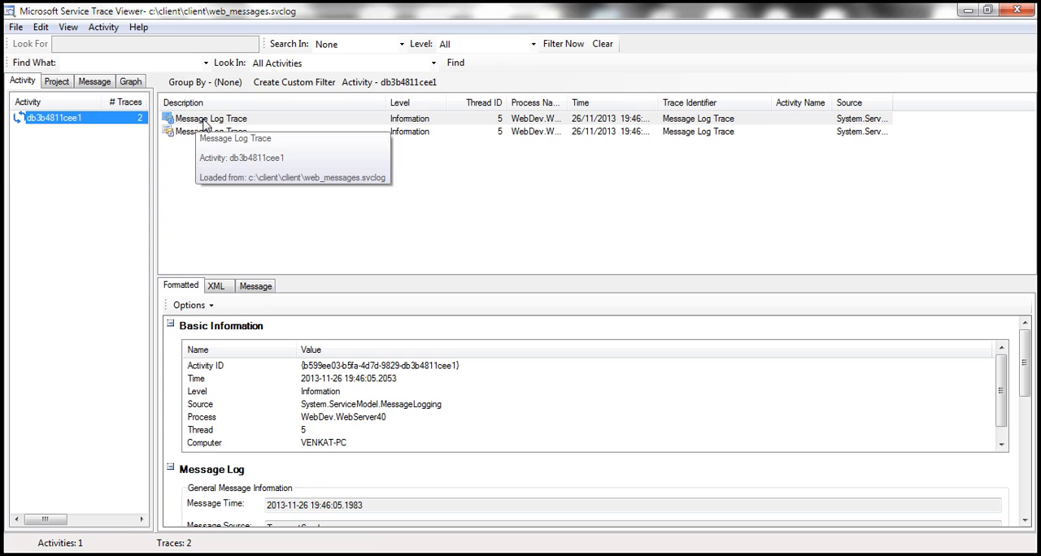
pyautogui.click(211, 117)
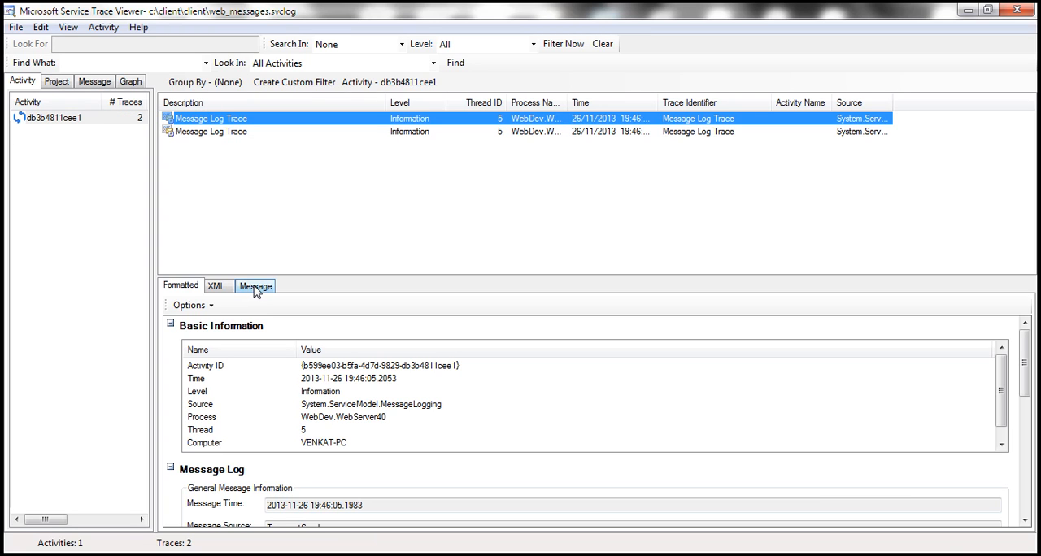
# Show the first trace's raw GetEmployee request XML and highlight its Id value 1.
pyautogui.click(255, 286)
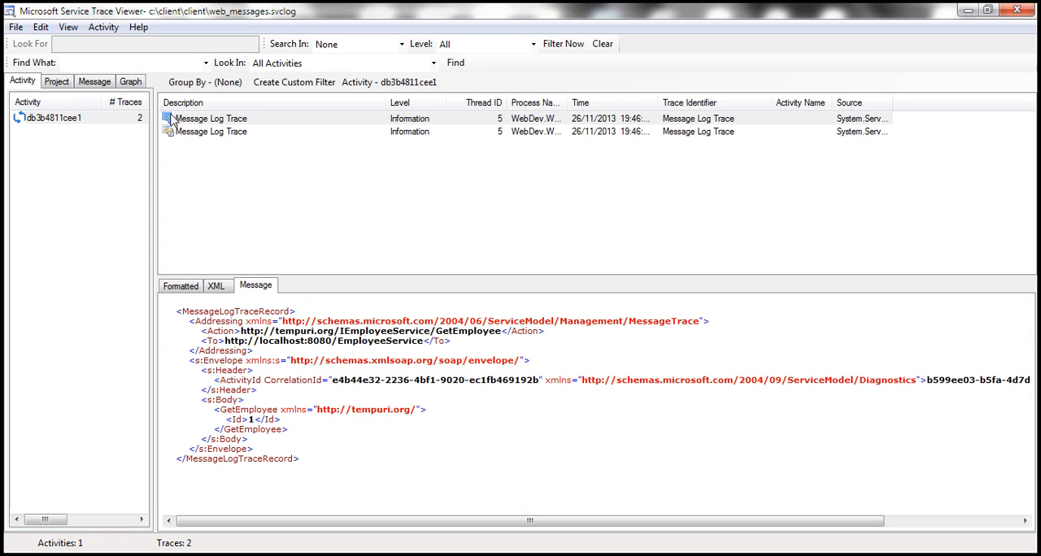
pyautogui.moveTo(231, 174)
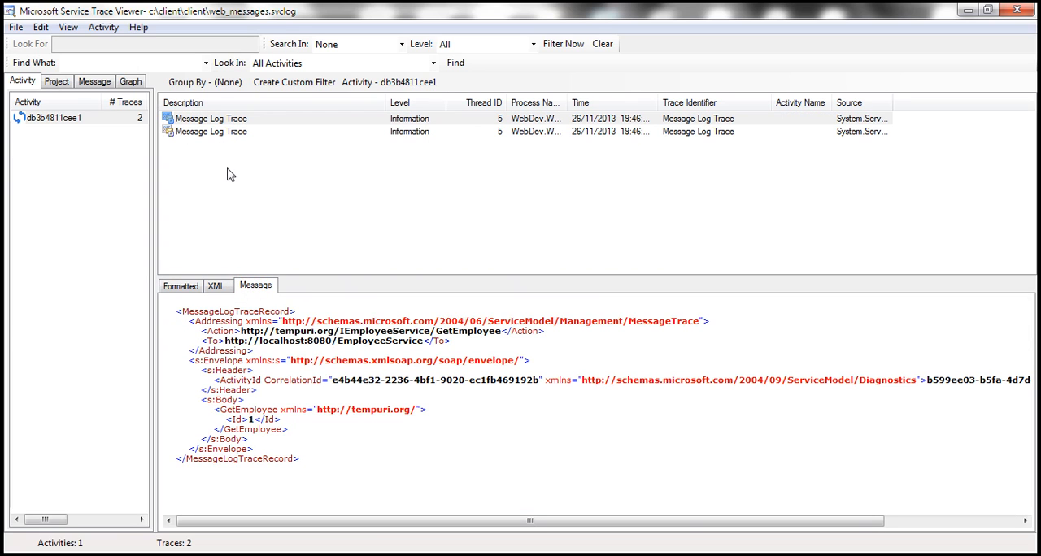
pyautogui.click(212, 117)
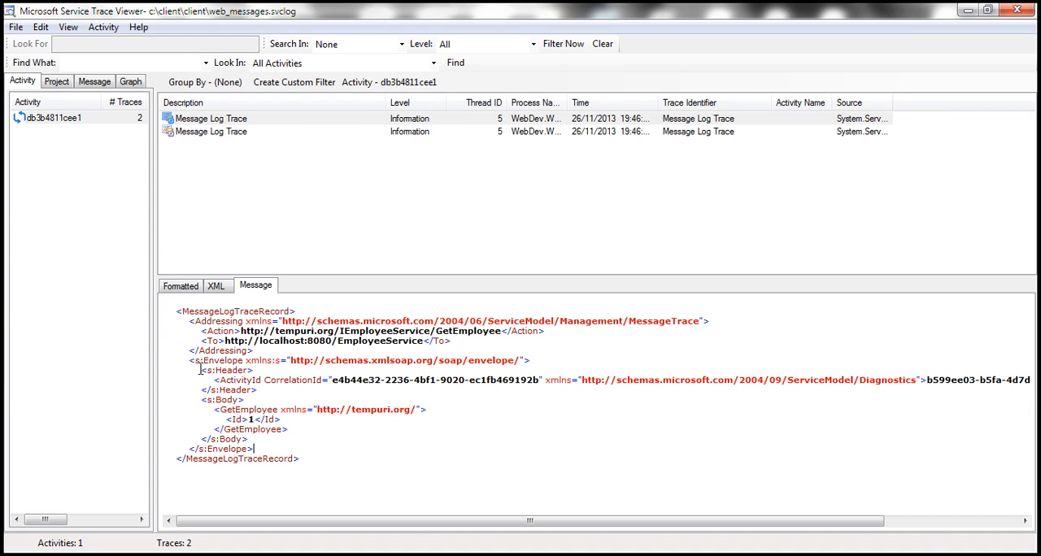
pyautogui.moveTo(188, 361); pyautogui.dragTo(254, 449)
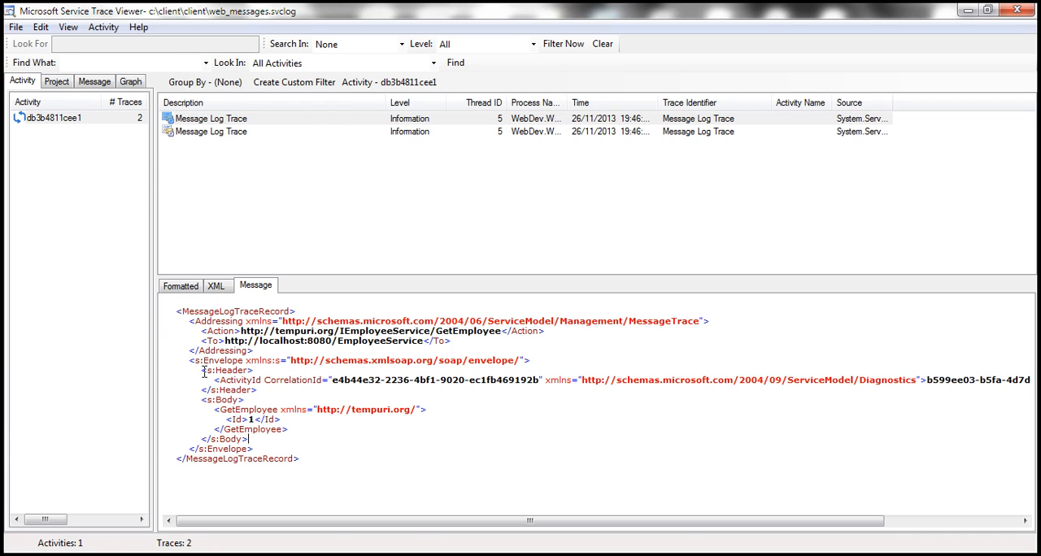
pyautogui.moveTo(202, 371); pyautogui.dragTo(260, 391)
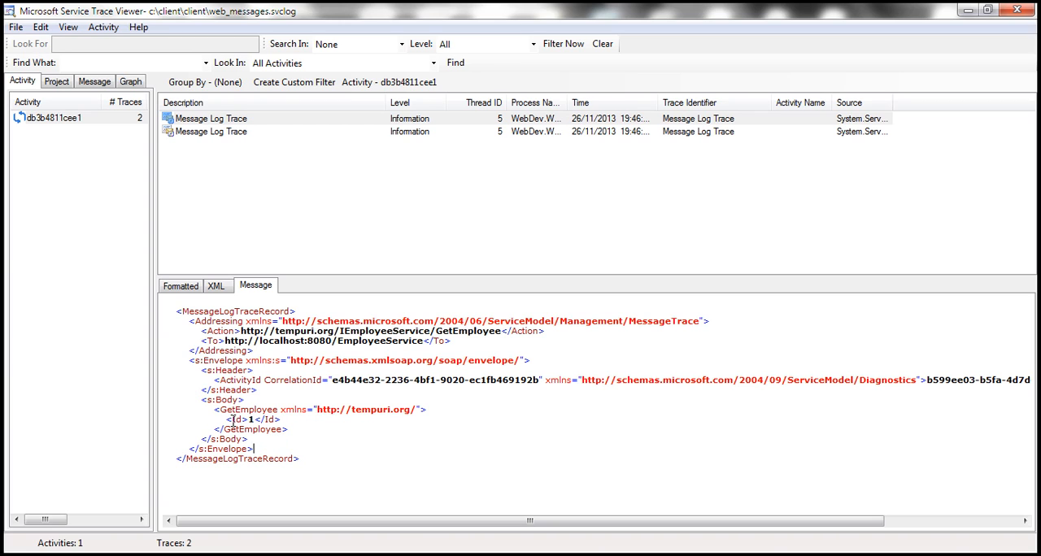
pyautogui.doubleClick(254, 419)
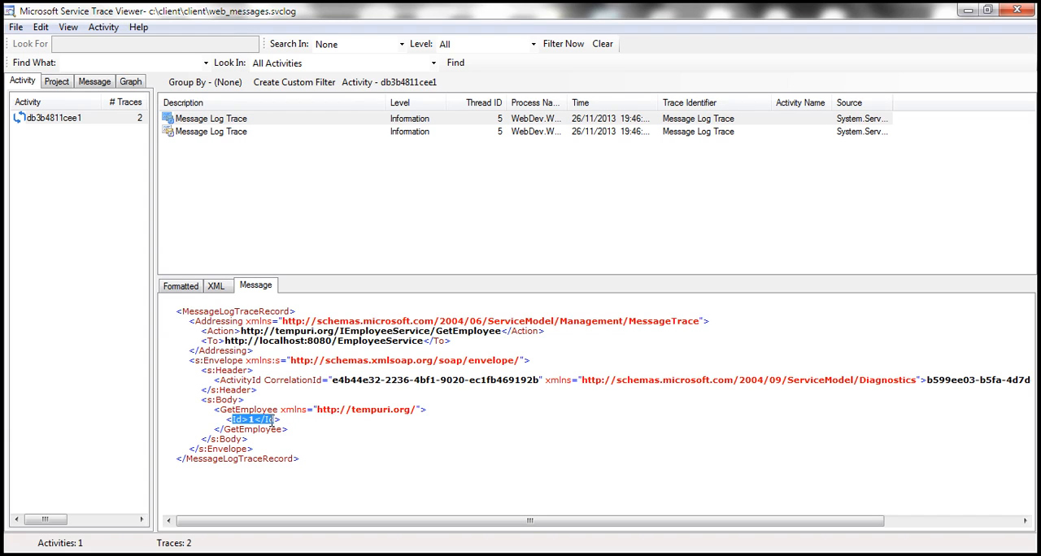
pyautogui.moveTo(227, 132)
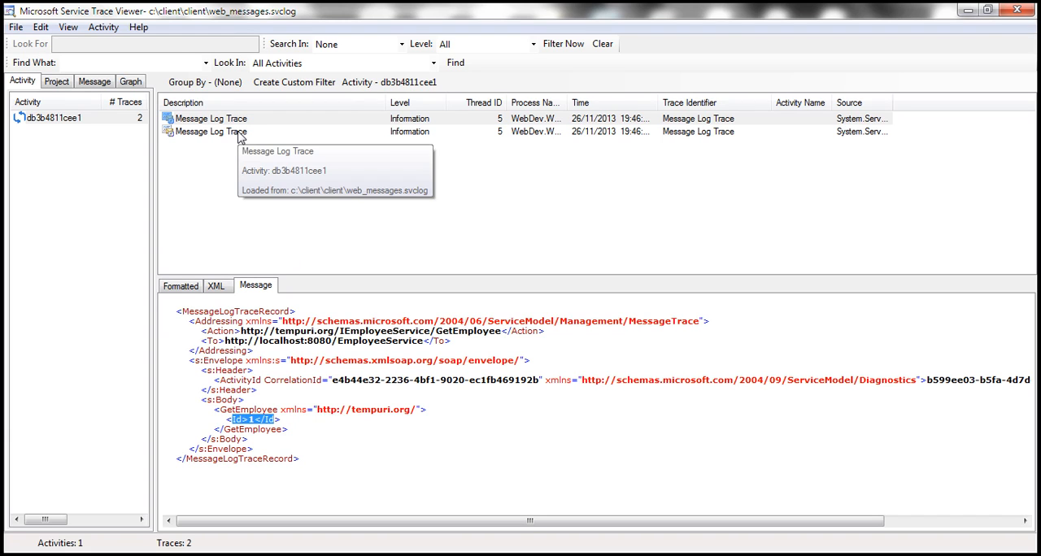
# Show the second trace's GetEmployeeResponse XML and highlight the returned employee name Mark.
pyautogui.click(211, 130)
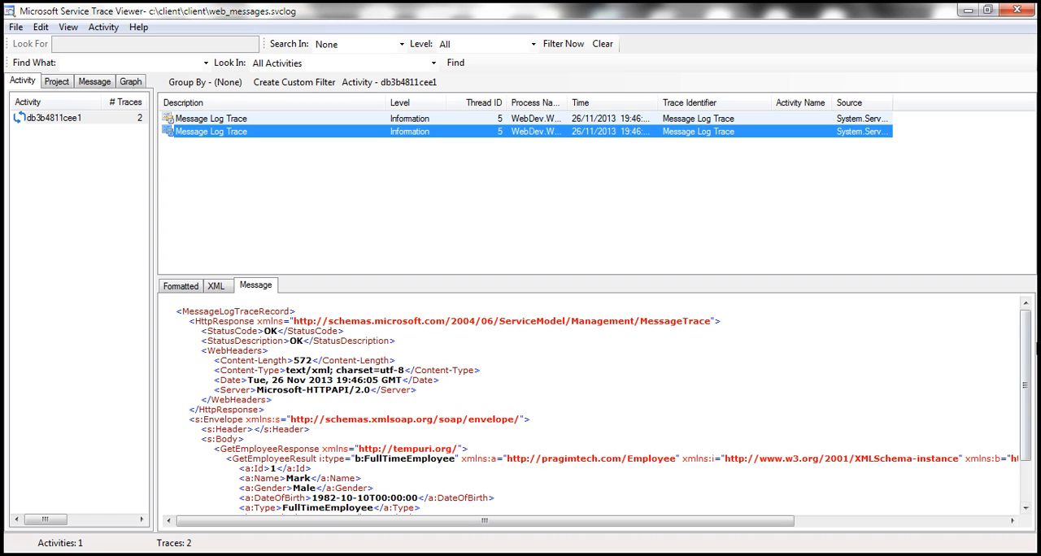
pyautogui.scroll(-3)
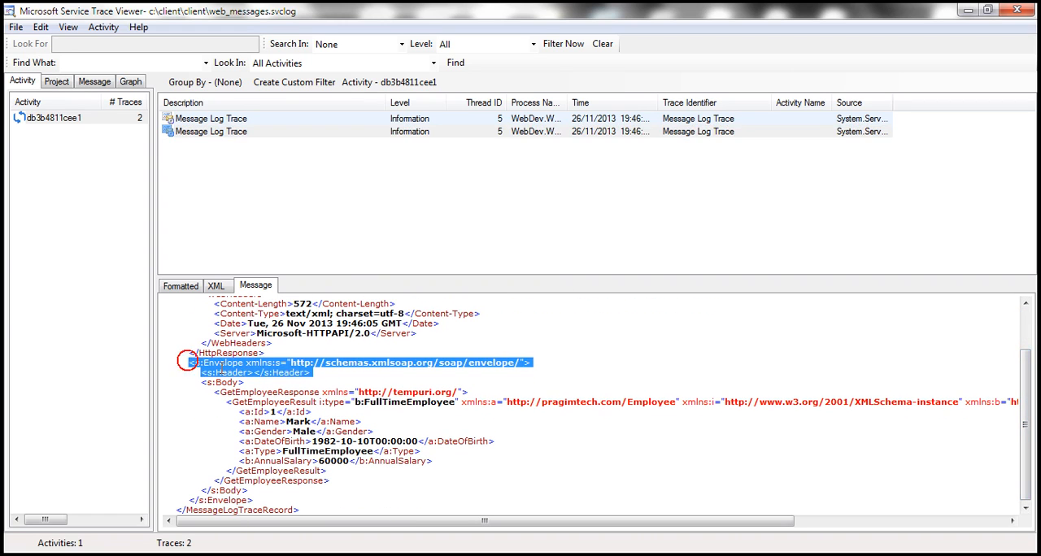
pyautogui.click(228, 377)
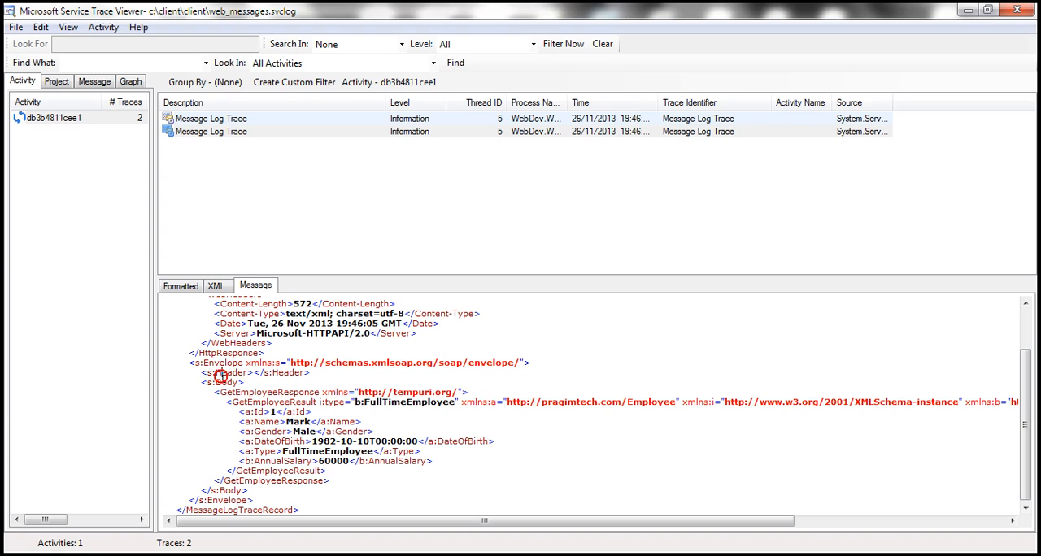
pyautogui.doubleClick(236, 372)
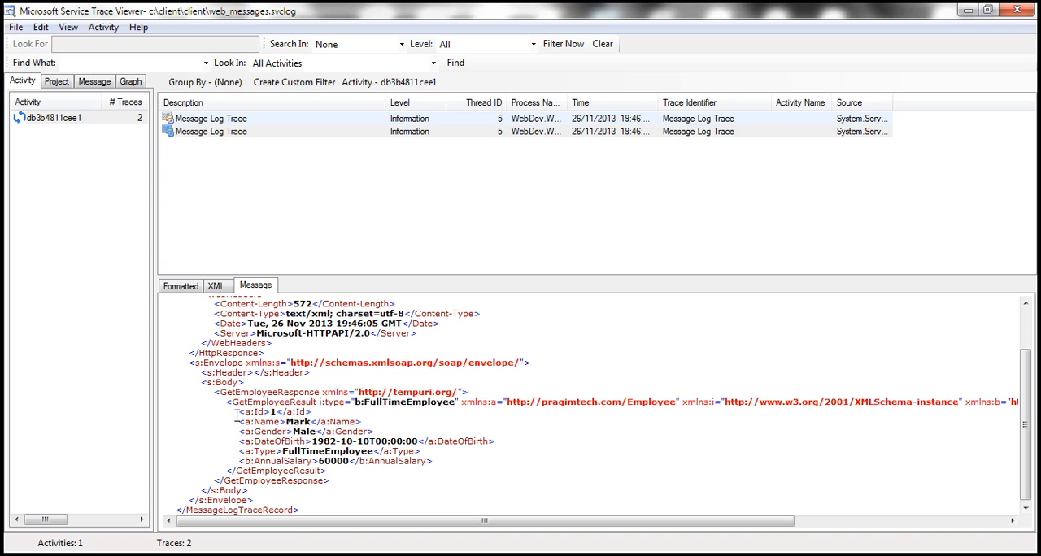
pyautogui.doubleClick(257, 411)
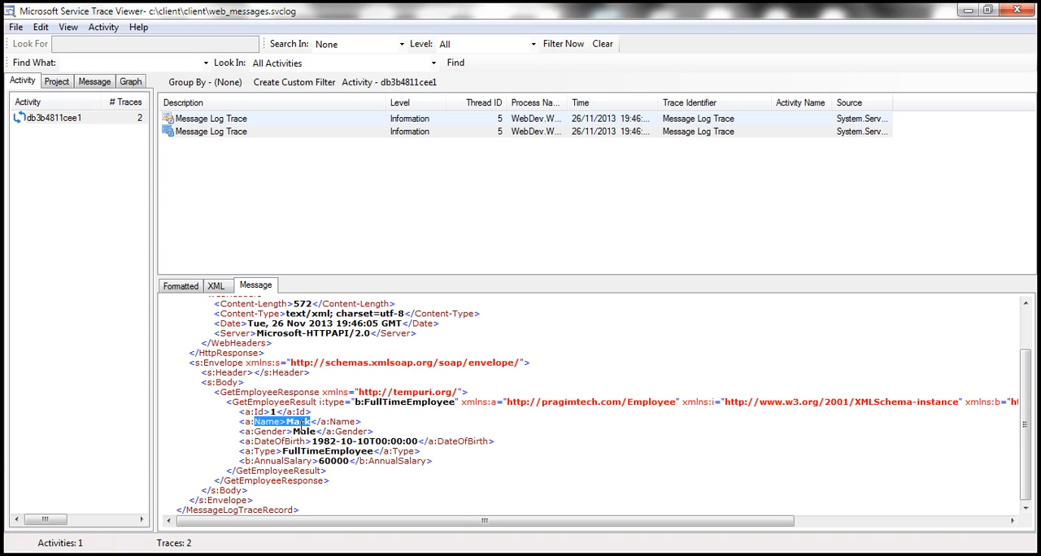
pyautogui.moveTo(382, 204)
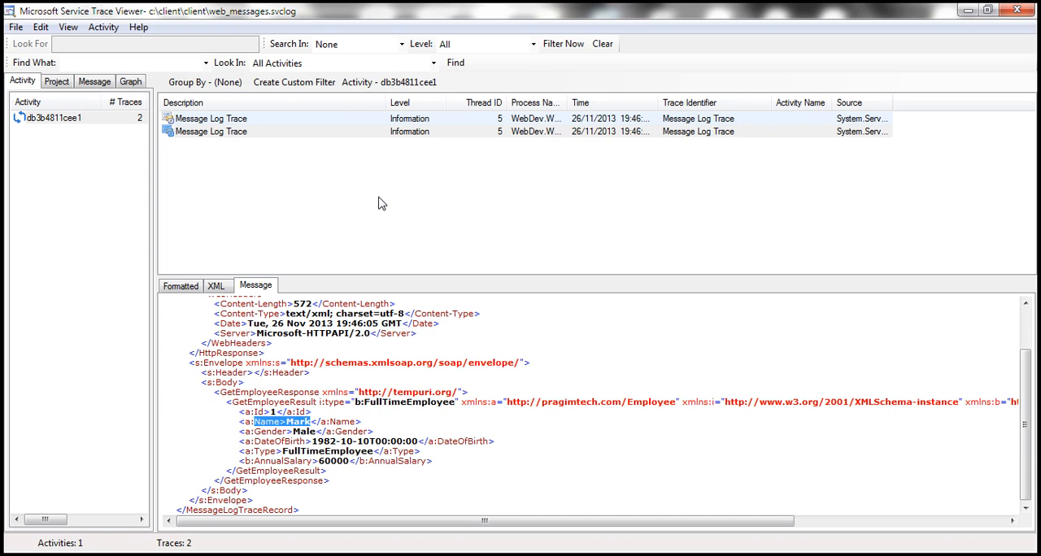
pyautogui.moveTo(340, 247)
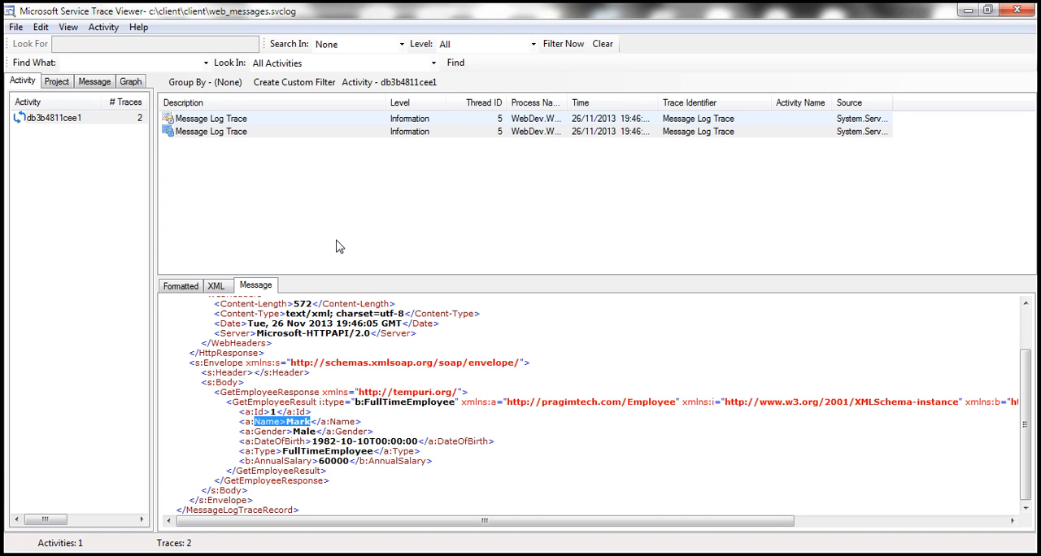
# Return to the PowerPoint slide show on the tracing slide.
pyautogui.press('alt+tab')
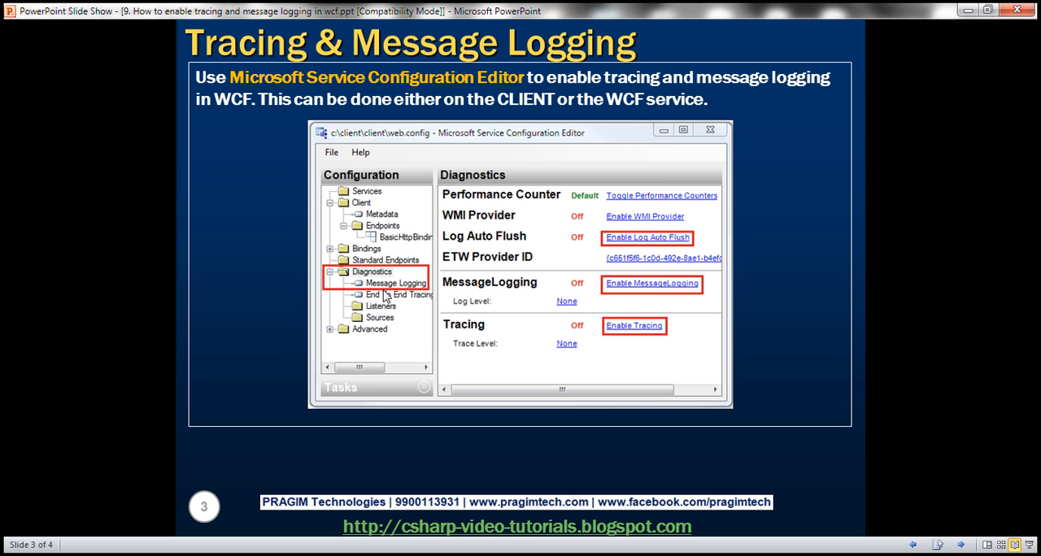